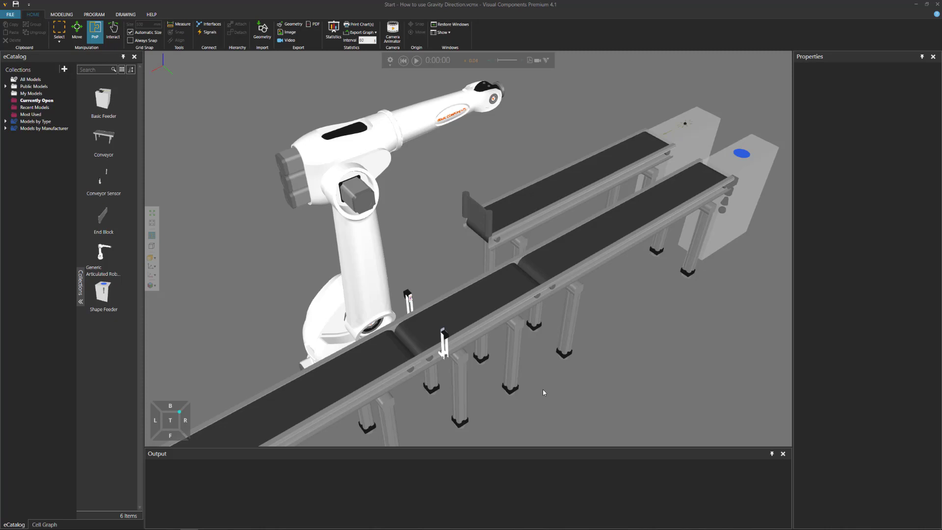
mouse_move(440, 345)
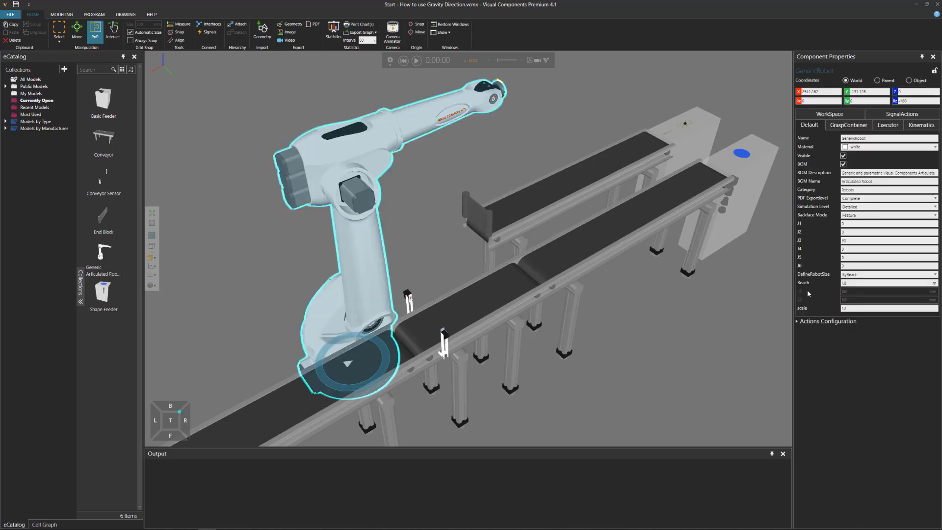
Expand the robot's Actions Configuration and assign output signal 1 to its Grasp/Release actions.
left_click(828, 321)
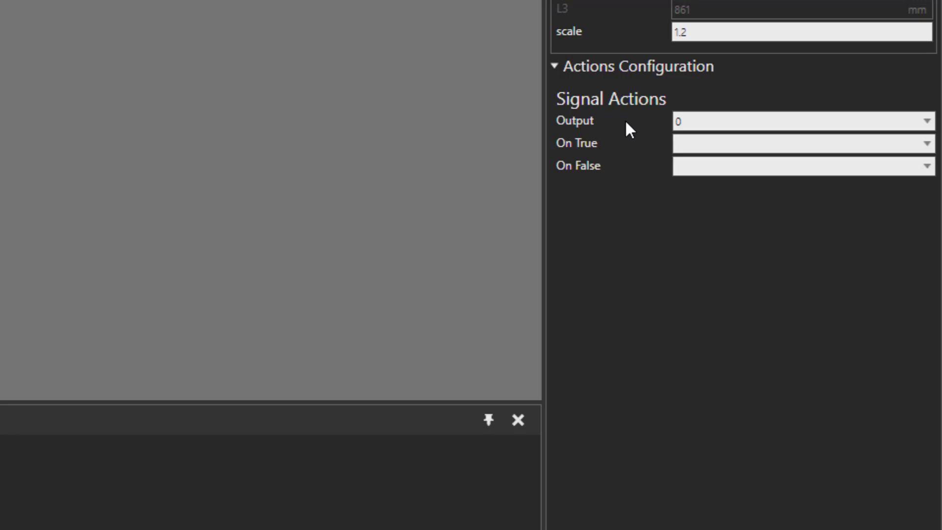
left_click(925, 121)
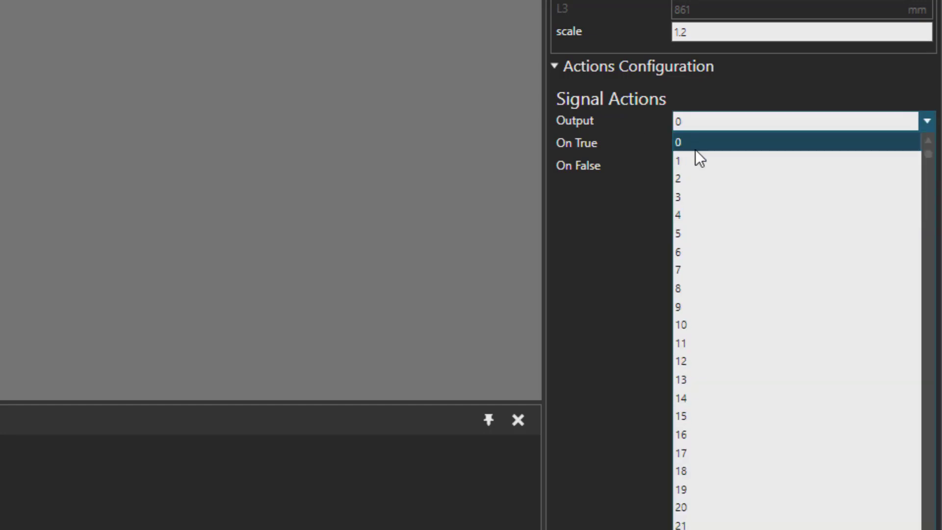
left_click(677, 159)
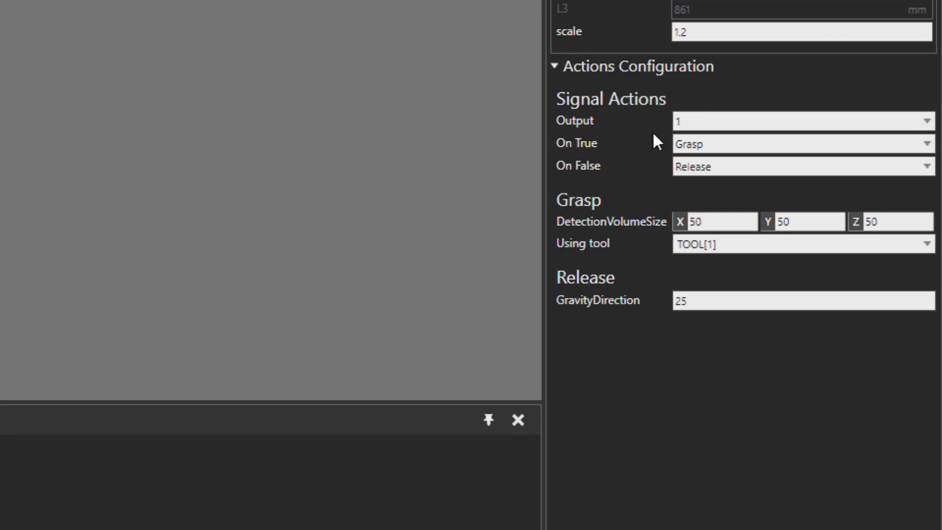
mouse_move(655, 147)
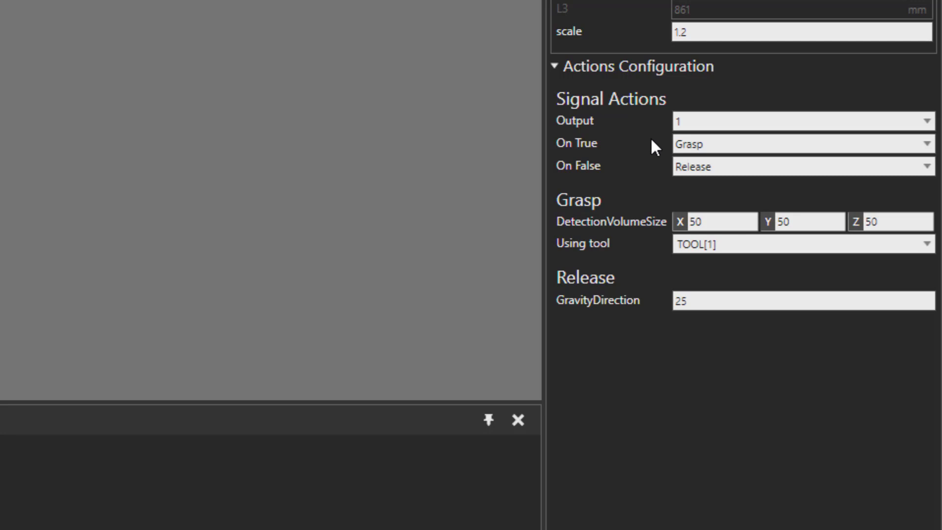
mouse_move(643, 216)
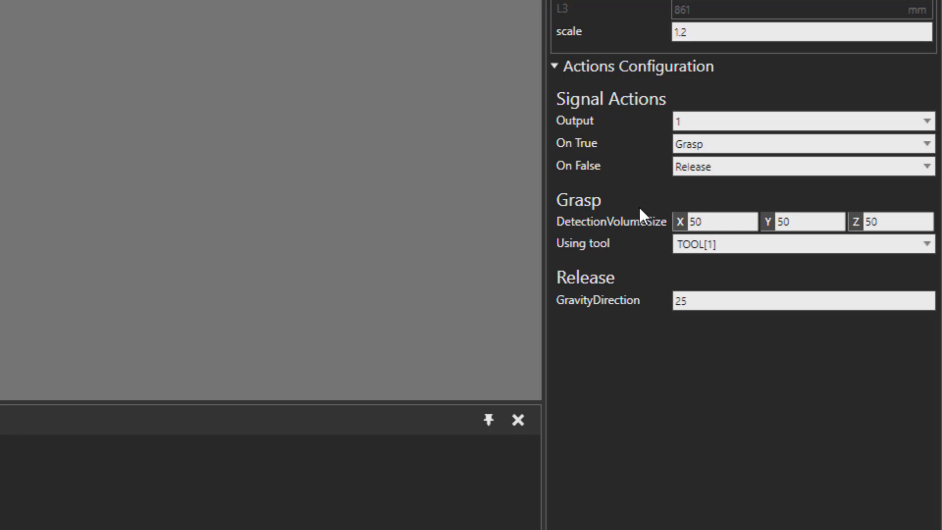
mouse_move(660, 261)
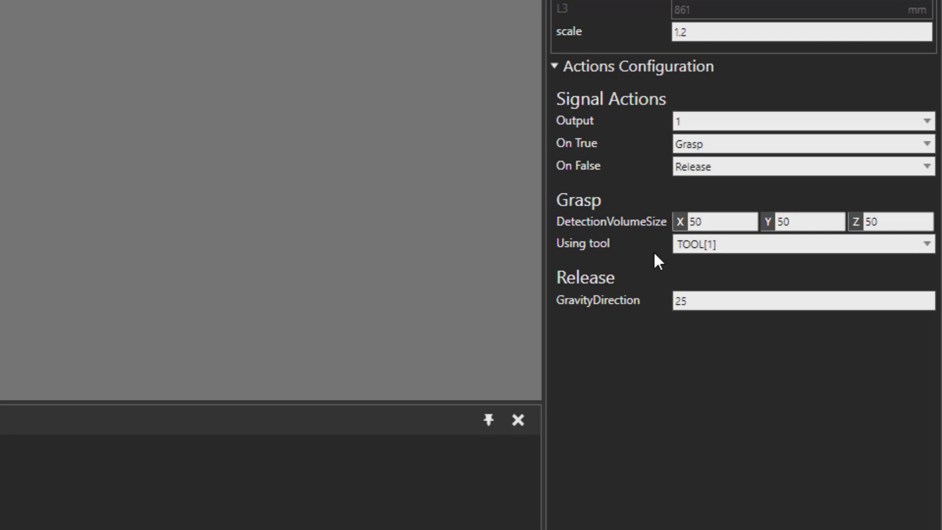
mouse_move(652, 242)
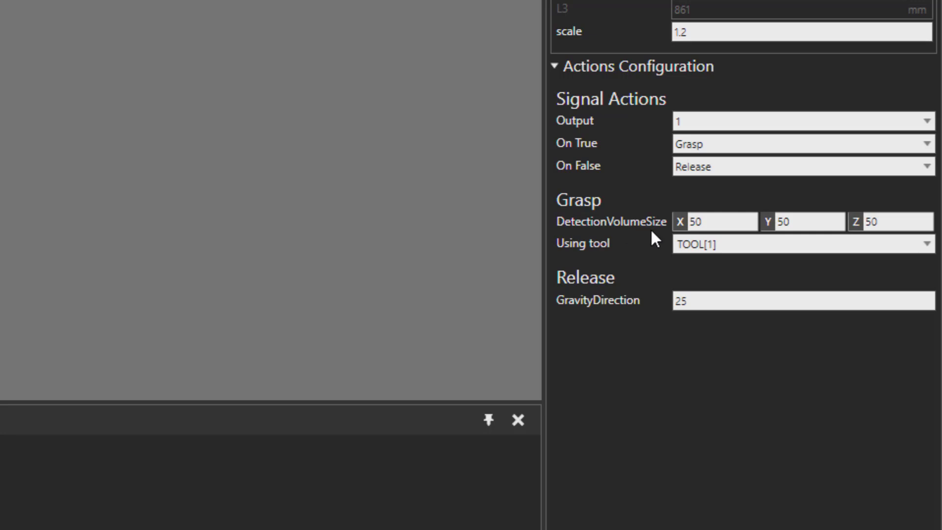
mouse_move(659, 288)
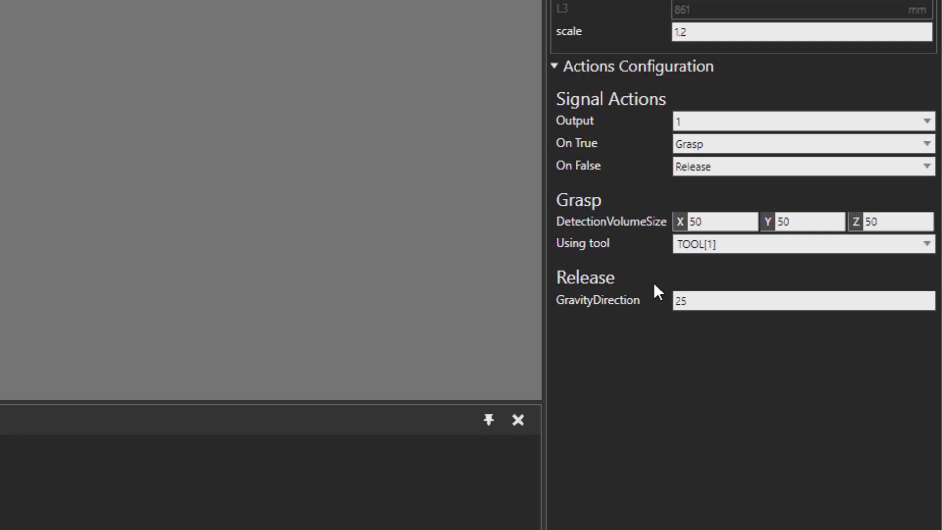
mouse_move(640, 318)
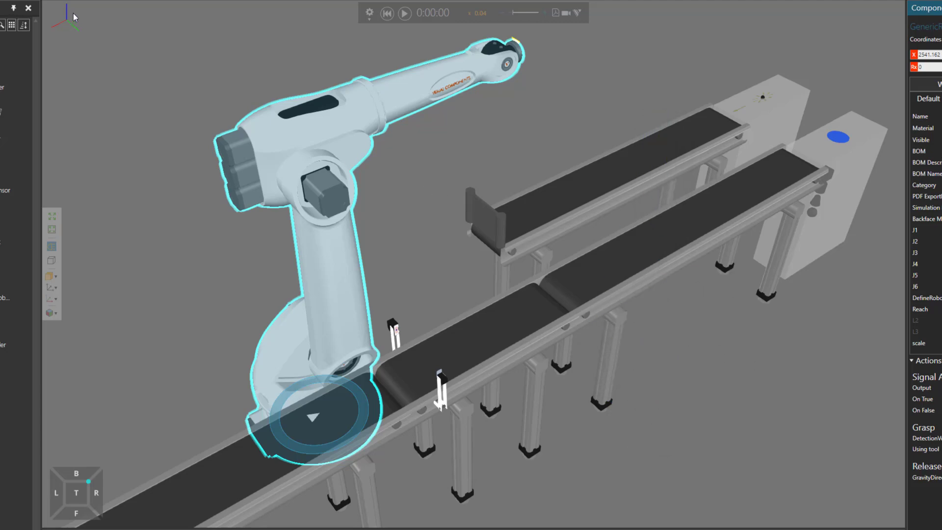
mouse_move(80, 21)
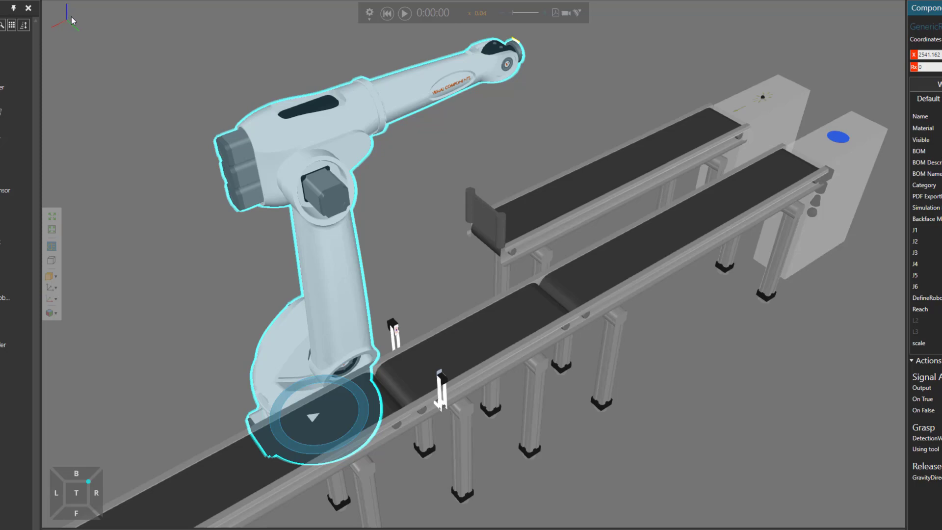
mouse_move(77, 34)
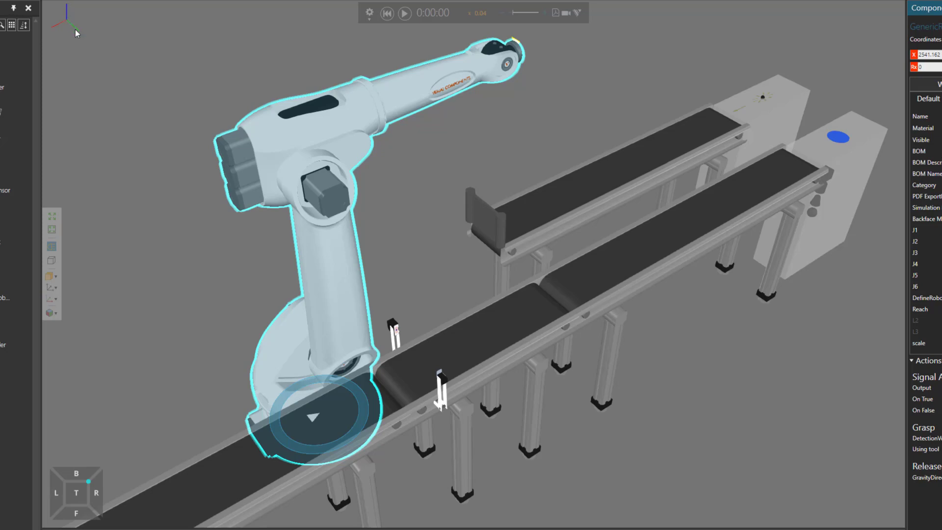
mouse_move(77, 128)
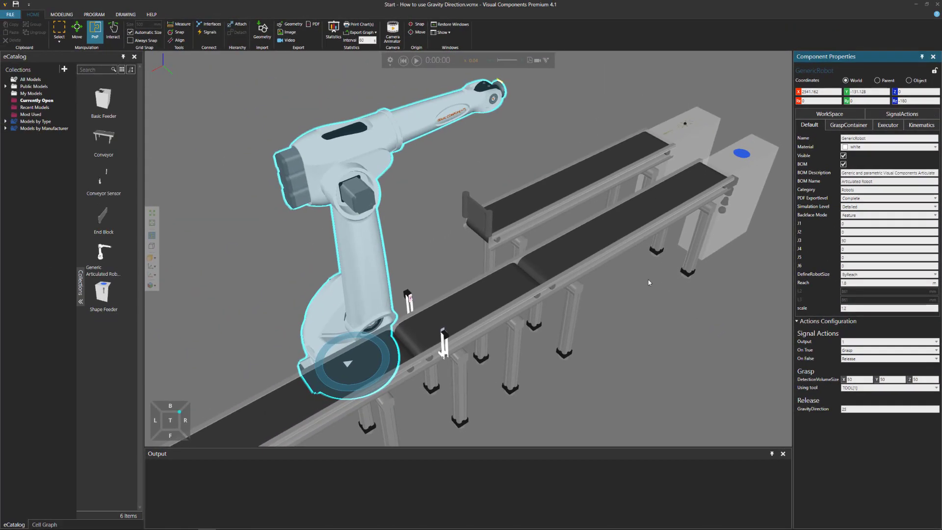
mouse_move(636, 367)
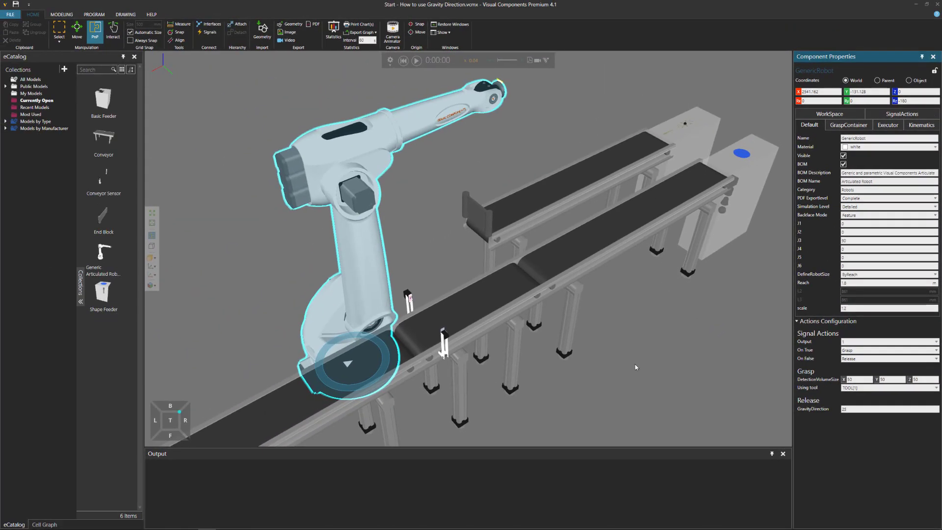
mouse_move(691, 365)
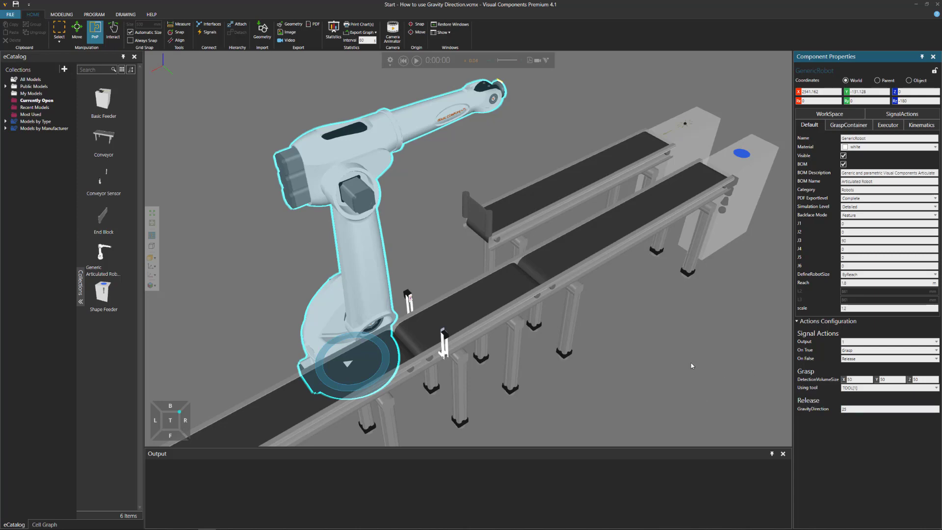
mouse_move(673, 362)
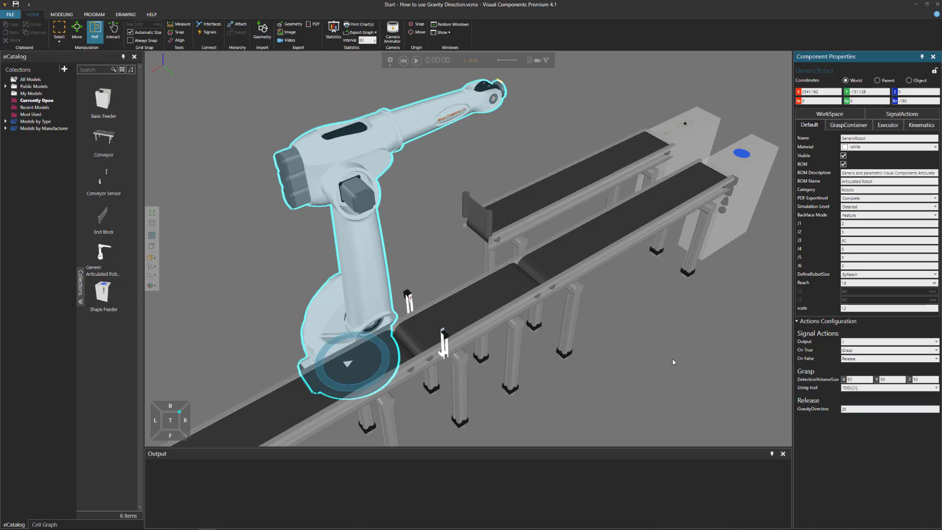
mouse_move(468, 278)
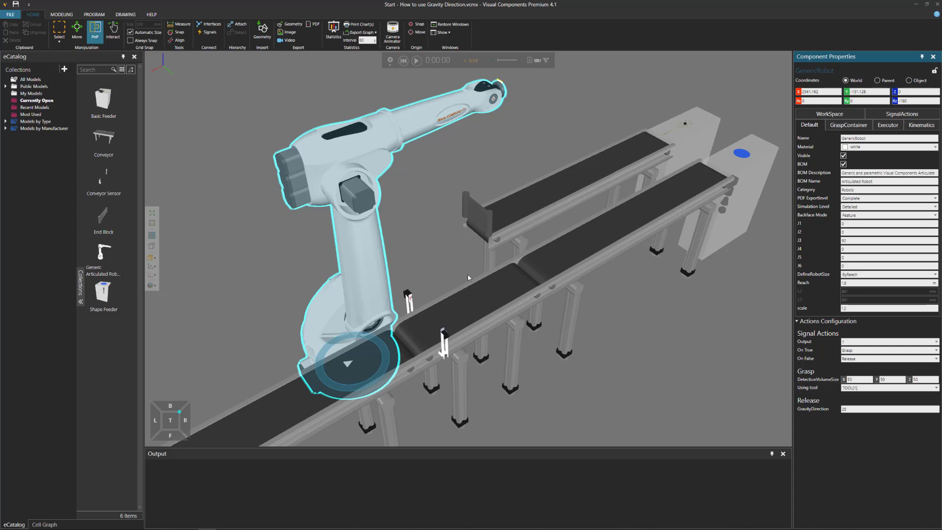
mouse_move(499, 356)
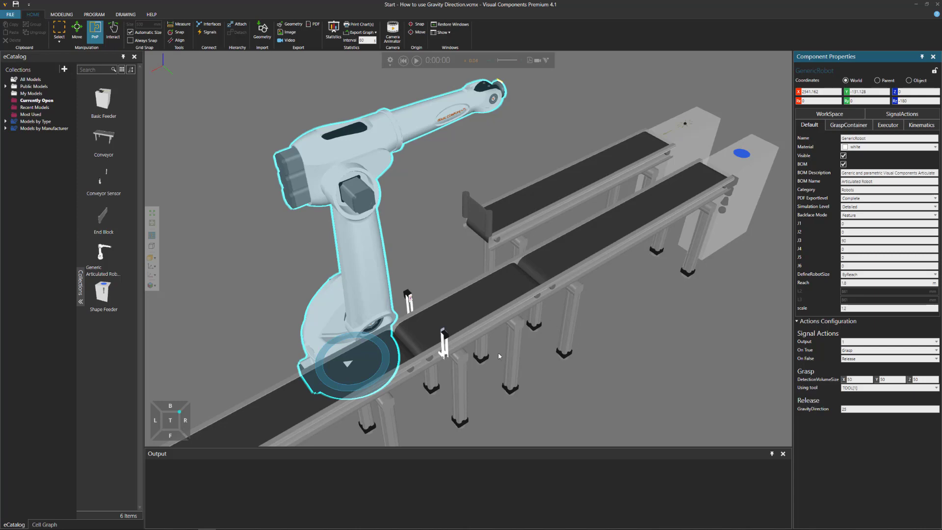
mouse_move(377, 178)
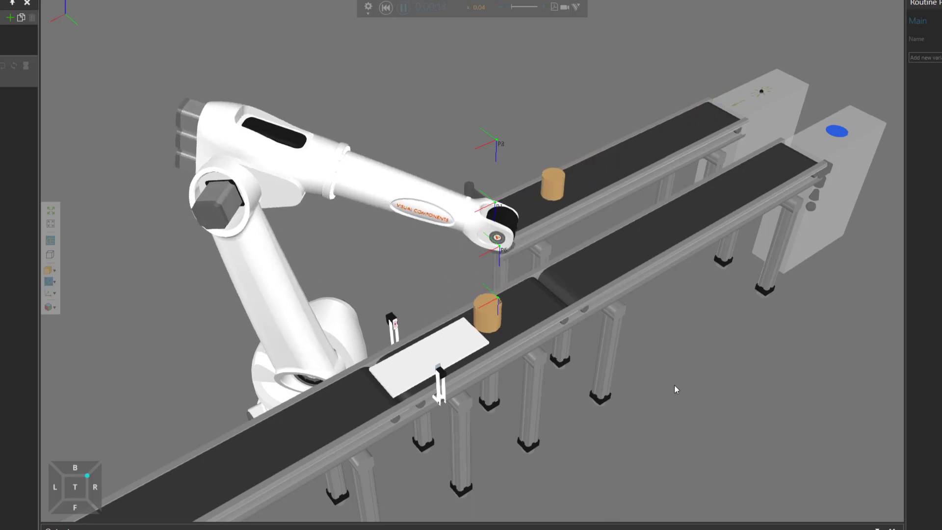
Pause the simulation once the cylinder is set down on the pallet sheet.
left_click(403, 8)
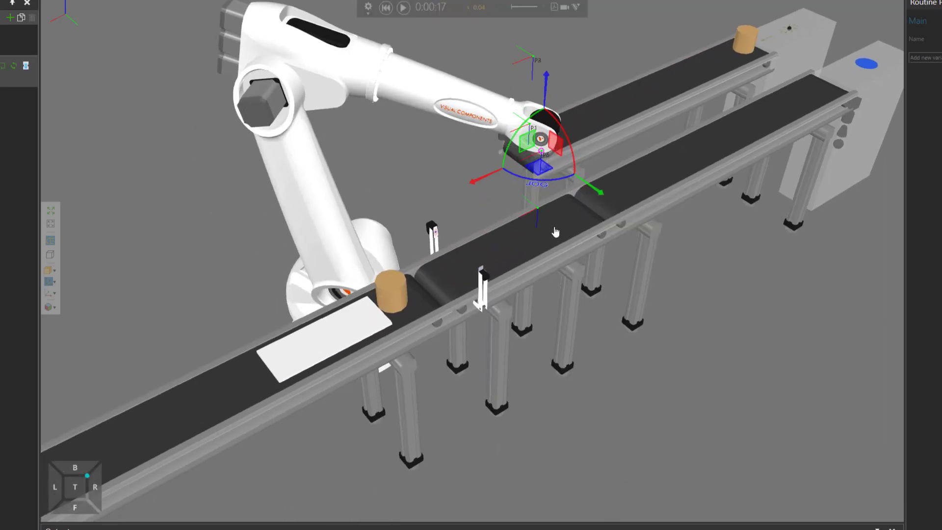
mouse_move(364, 323)
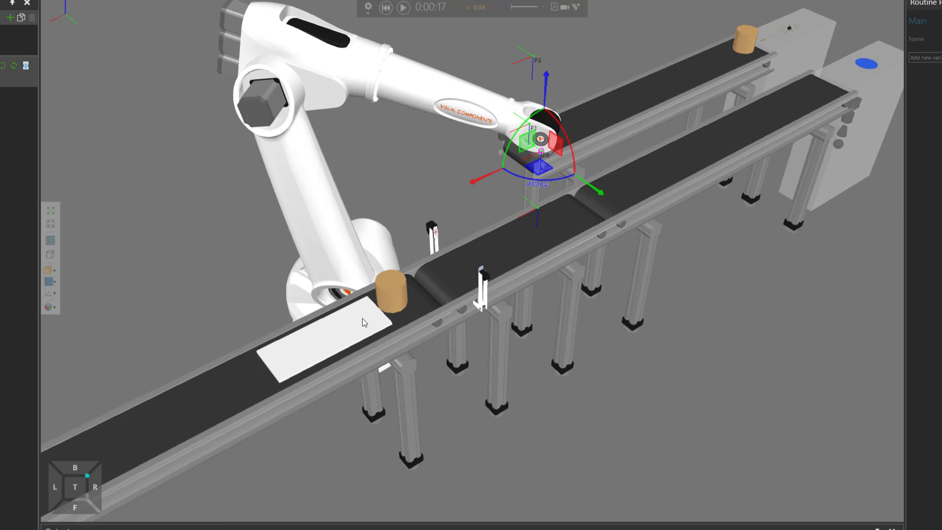
mouse_move(551, 244)
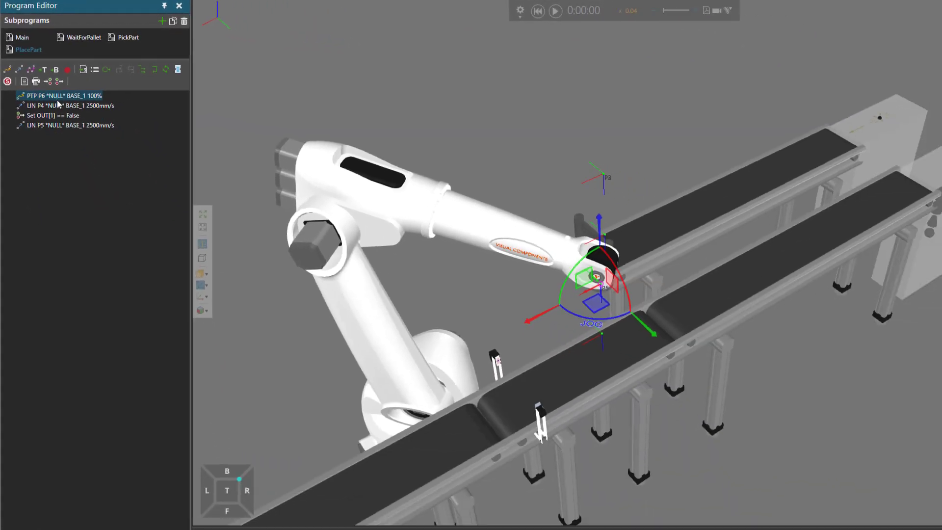
Jump the robot to points P6 and P4, then reset and rerun the simulation.
left_click(67, 105)
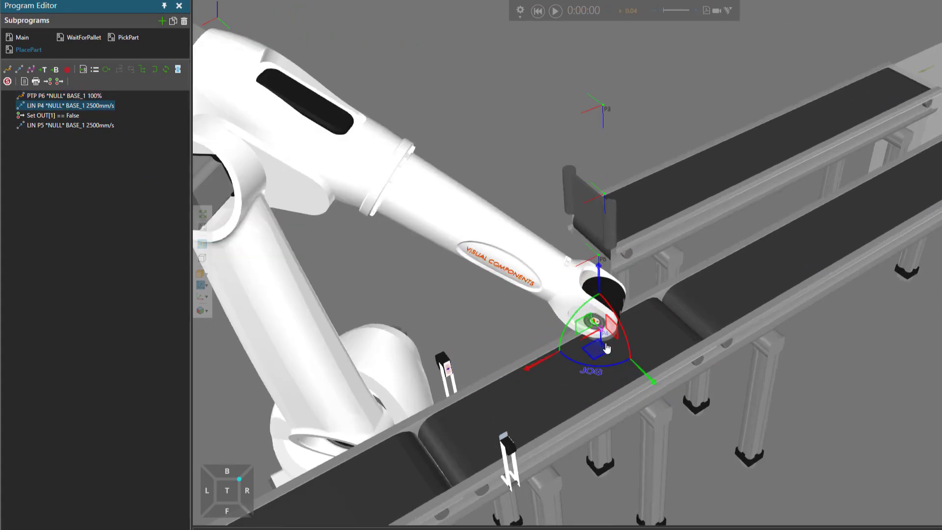
left_click(54, 115)
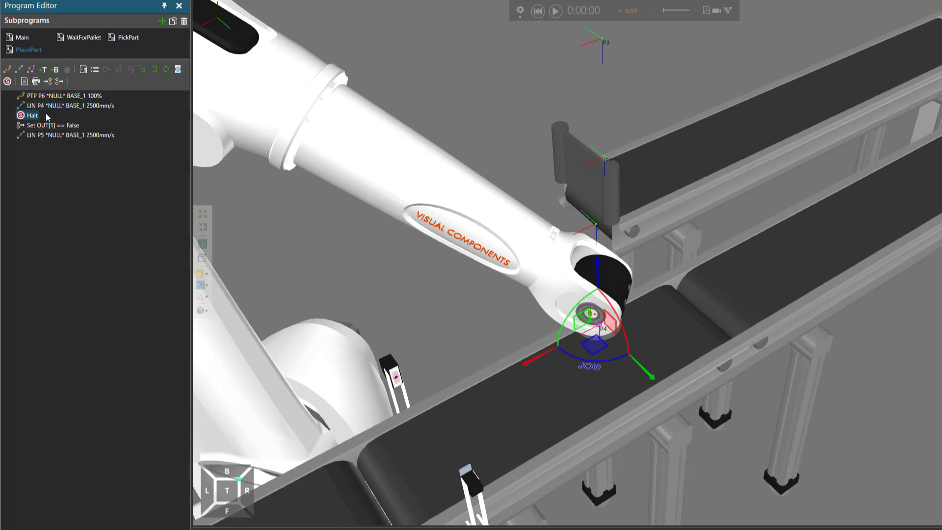
left_click(554, 11)
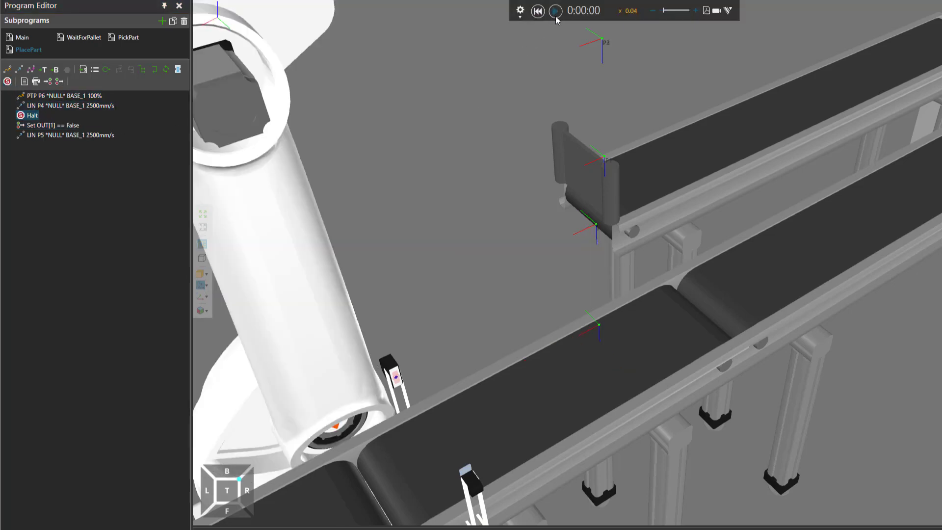
left_click(555, 11)
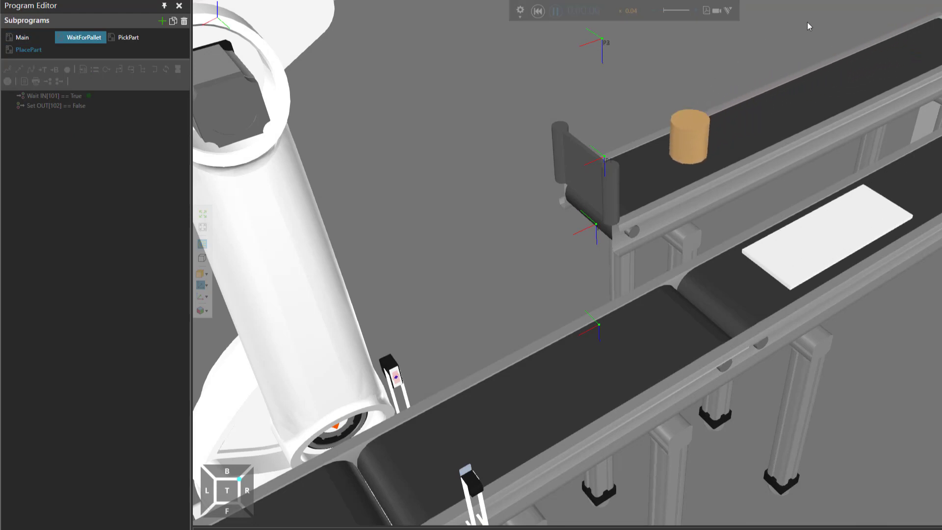
left_click(128, 37)
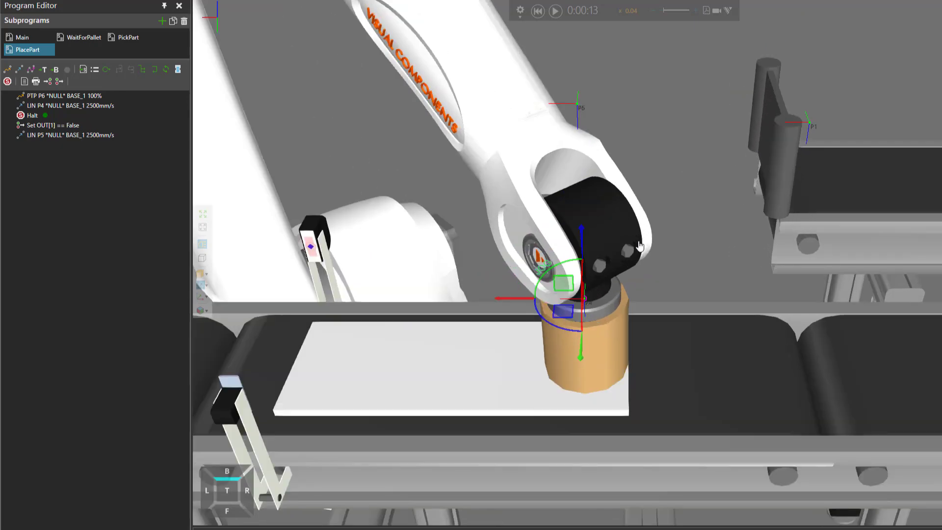
mouse_move(610, 320)
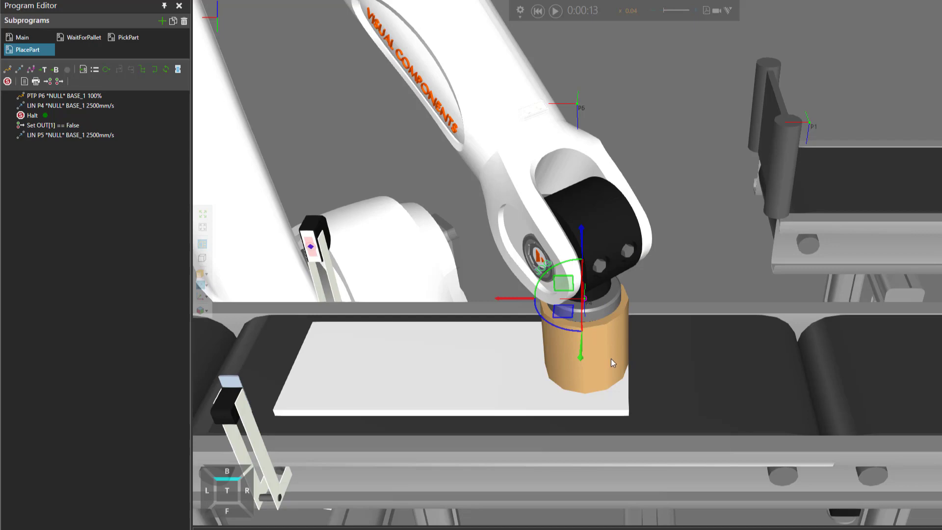
mouse_move(607, 409)
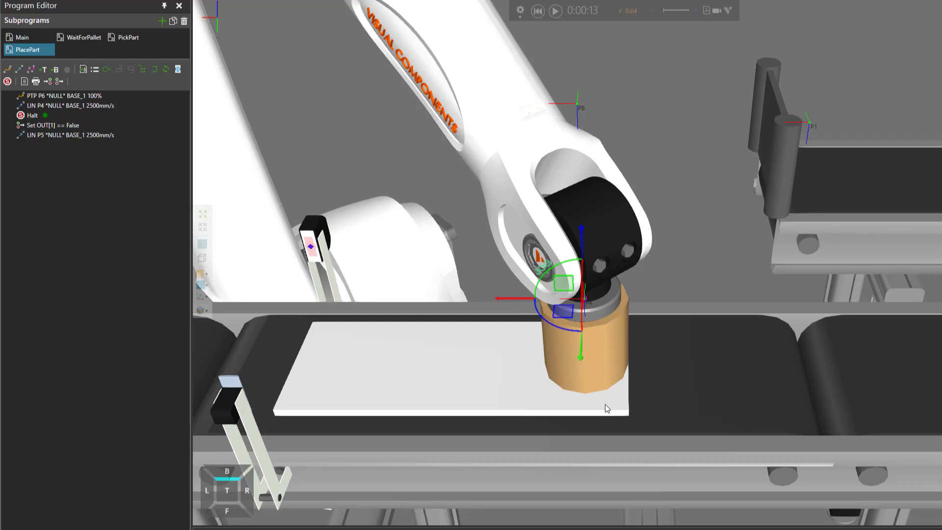
mouse_move(613, 431)
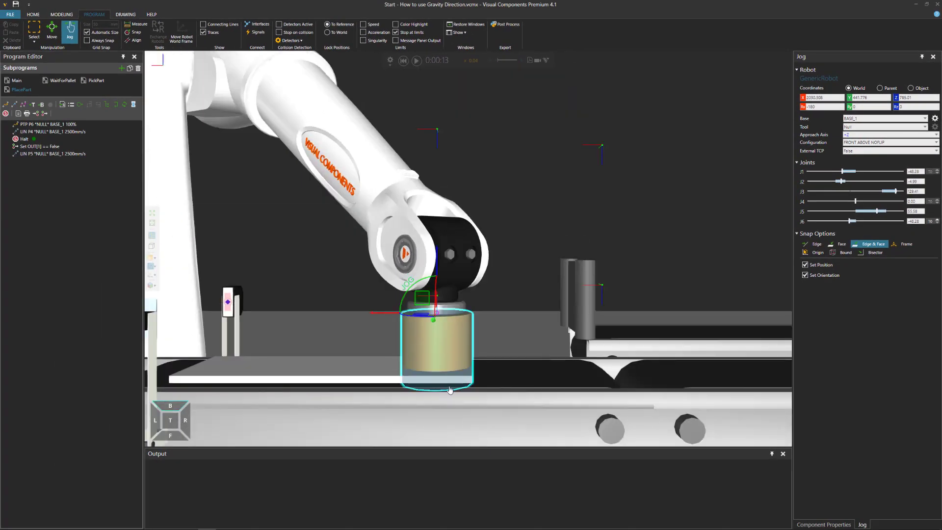
mouse_move(457, 397)
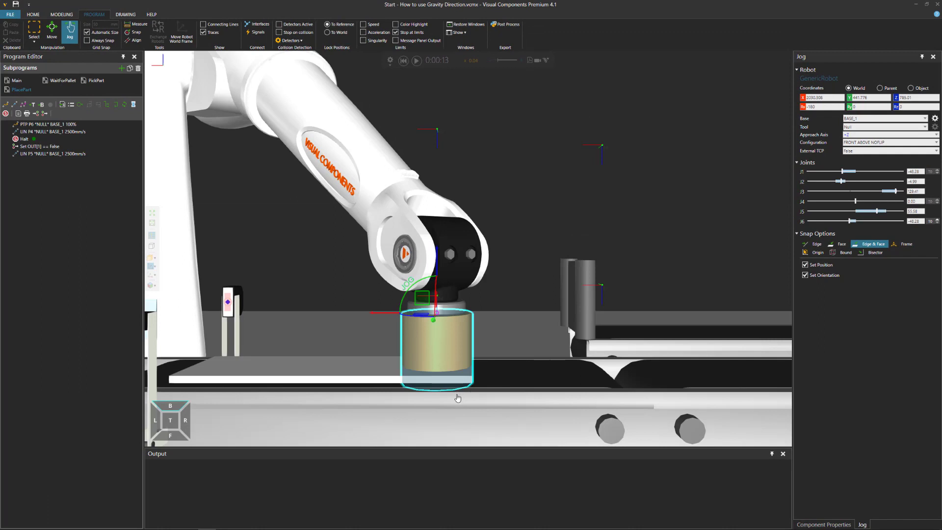
mouse_move(467, 395)
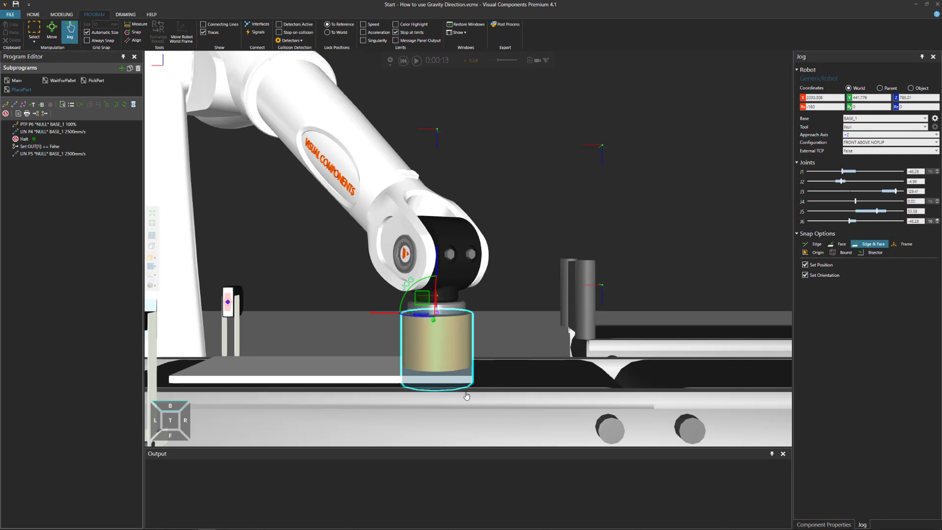
mouse_move(424, 361)
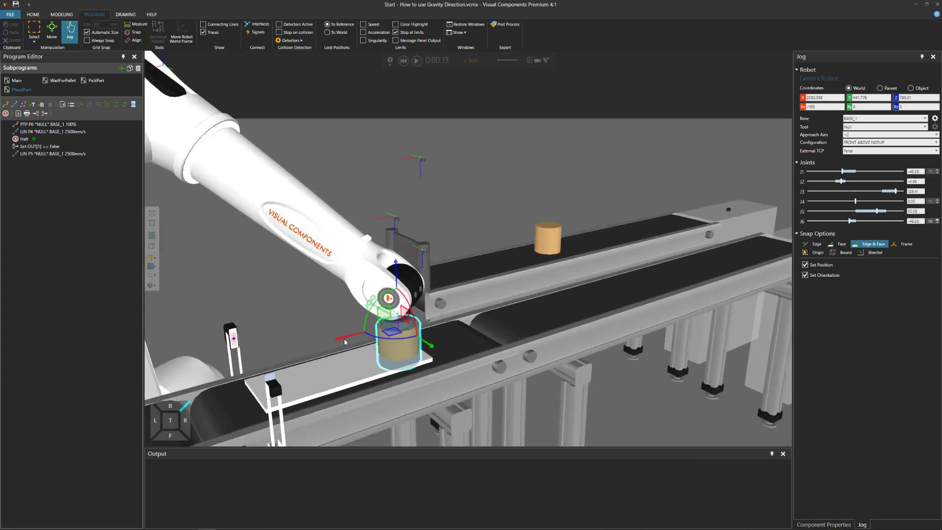
Resume the run past the Halt and pause right after the gripper releases the cylinder.
left_click(417, 59)
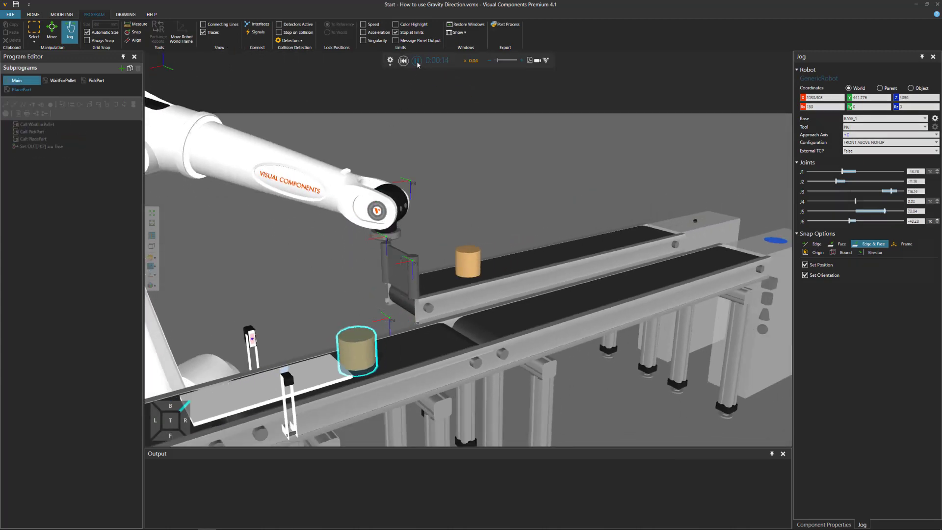
left_click(415, 59)
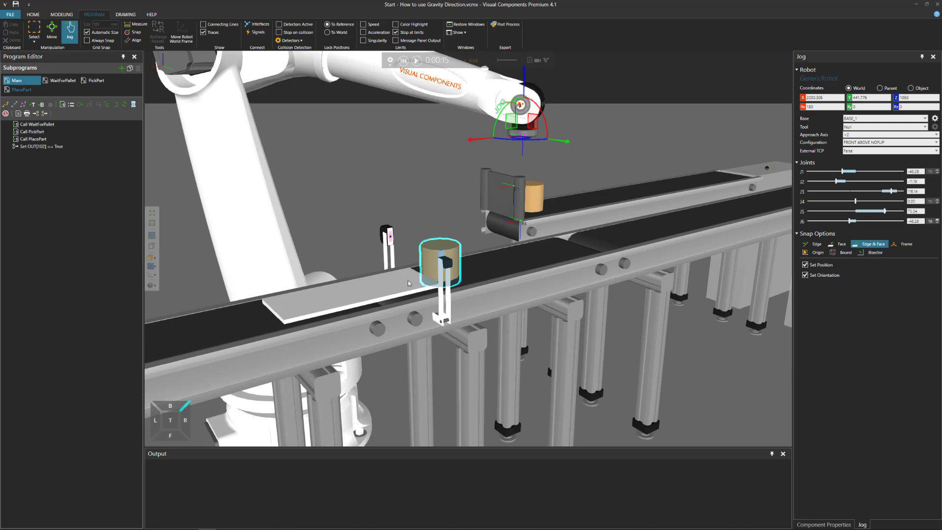
mouse_move(404, 235)
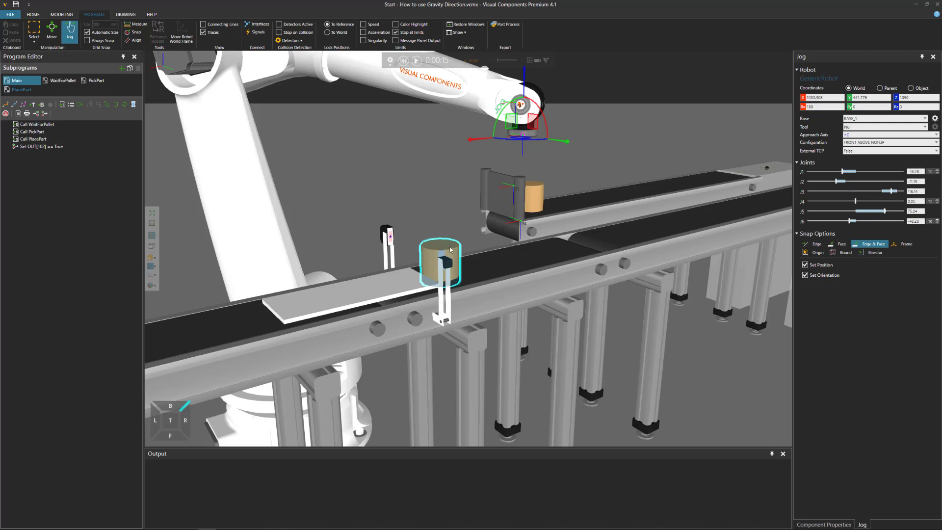
mouse_move(33, 14)
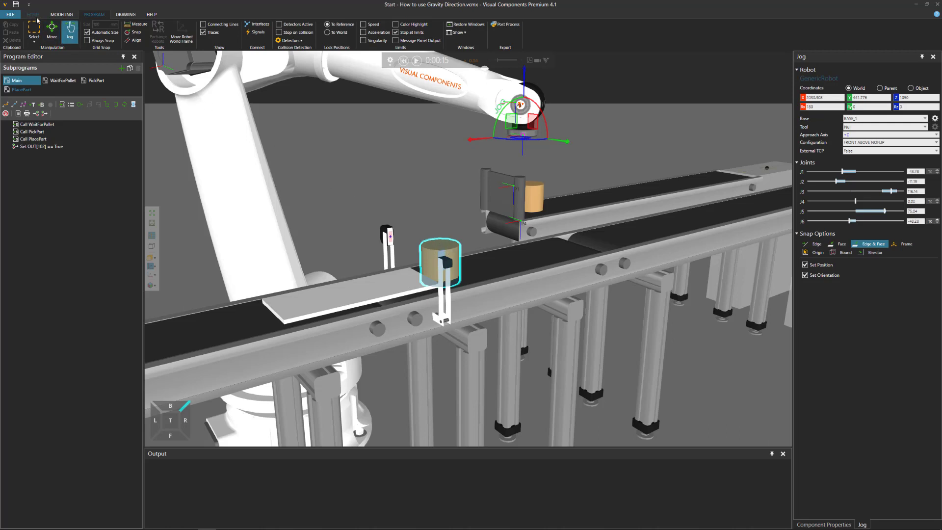
Show the component catalog on HOME and select the pallet sheet to inspect its properties.
left_click(33, 14)
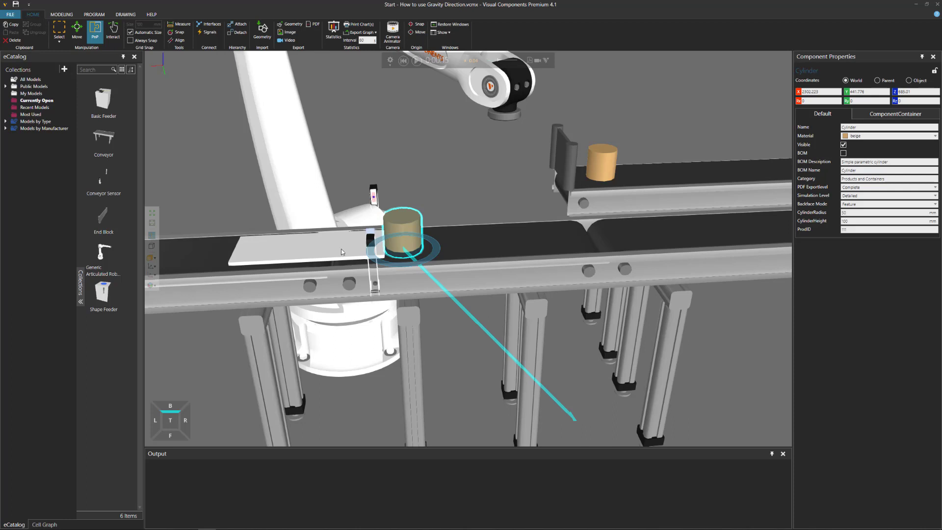
left_click(300, 240)
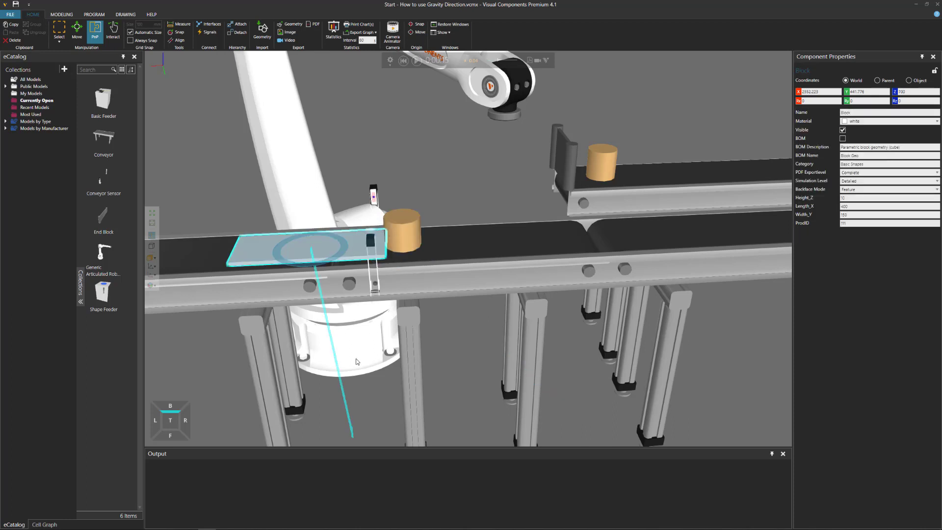
mouse_move(330, 246)
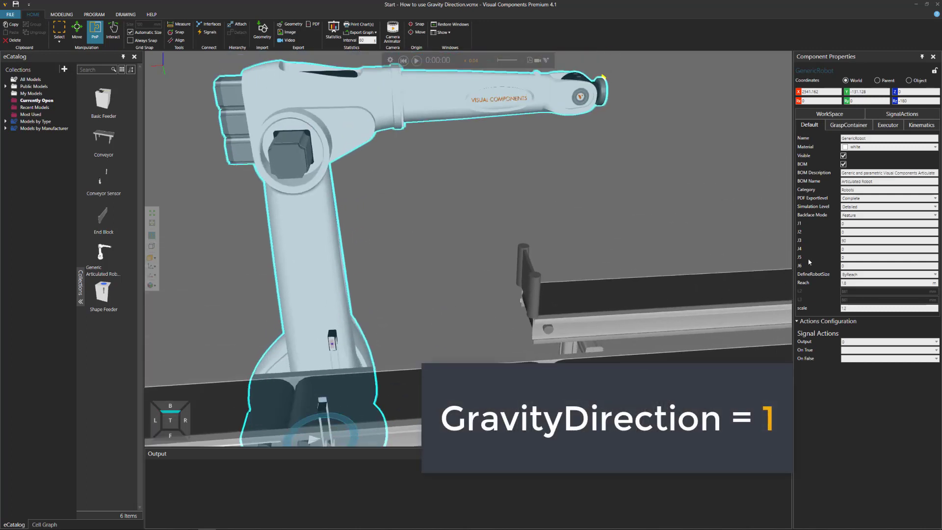
Choose signal output 1 and enter 1 as the Release GravityDirection value.
left_click(935, 341)
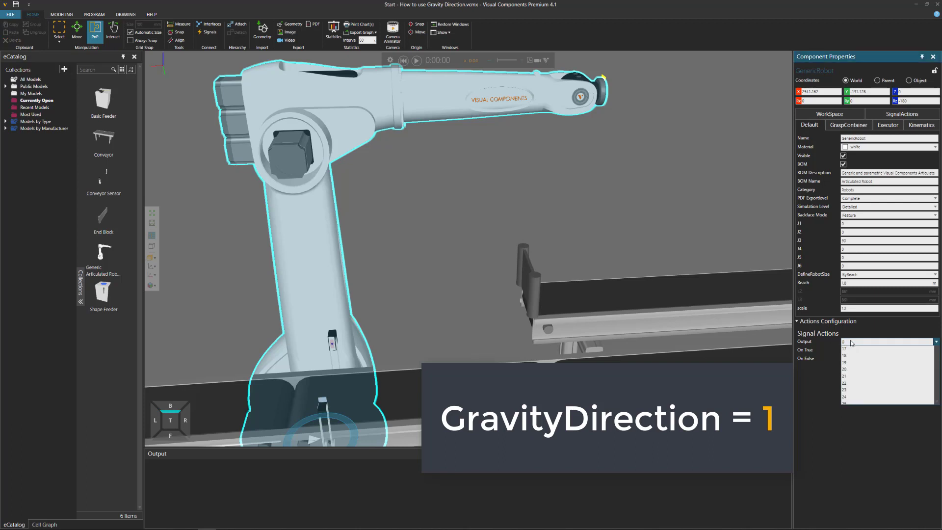
left_click(886, 342)
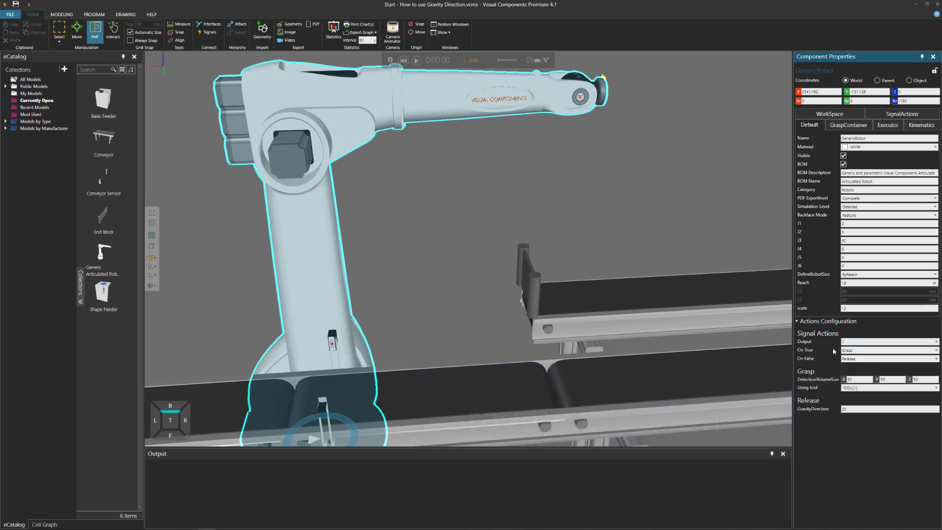
left_click(871, 409)
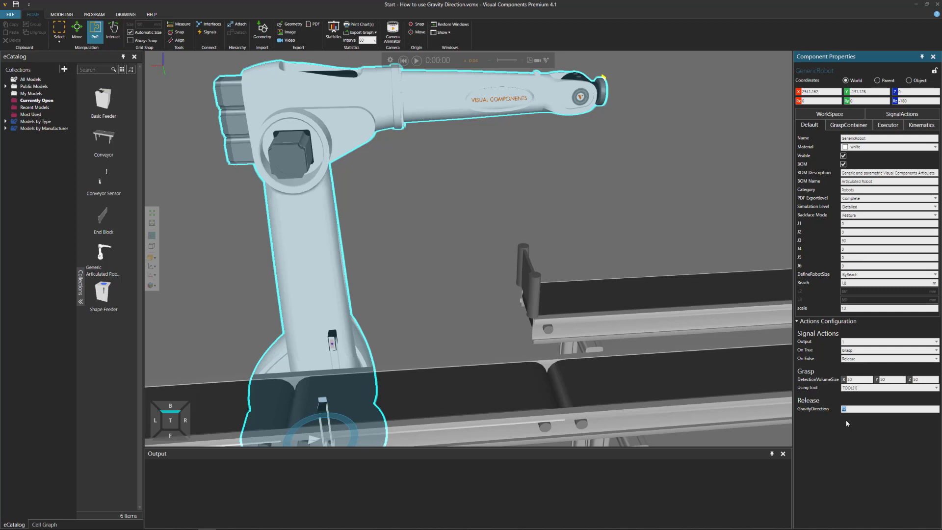
left_click(871, 408)
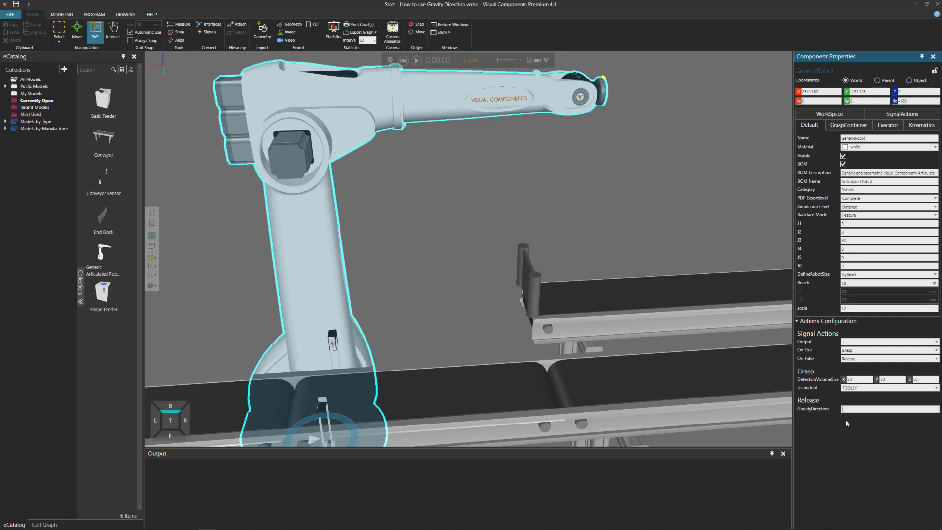
mouse_move(842, 420)
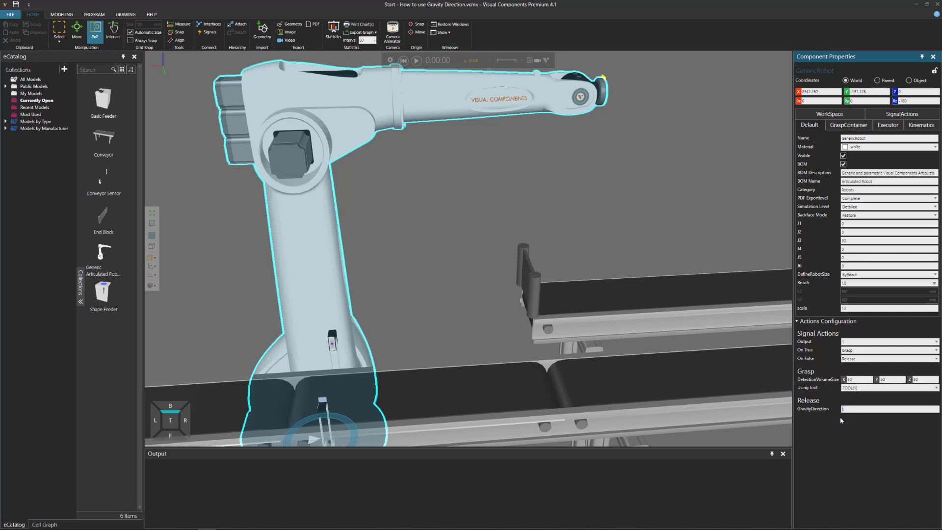
mouse_move(840, 439)
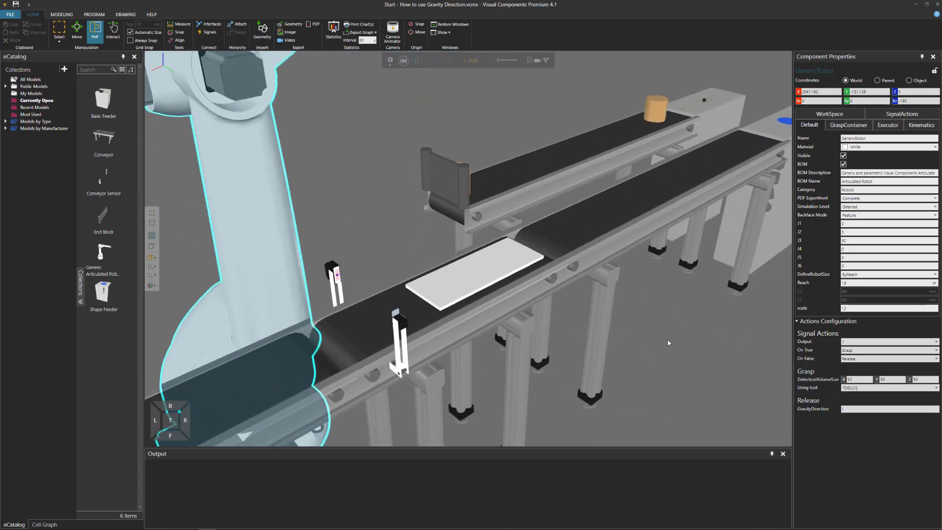
Run the simulation with Release GravityDirection set to 1.
left_click(417, 60)
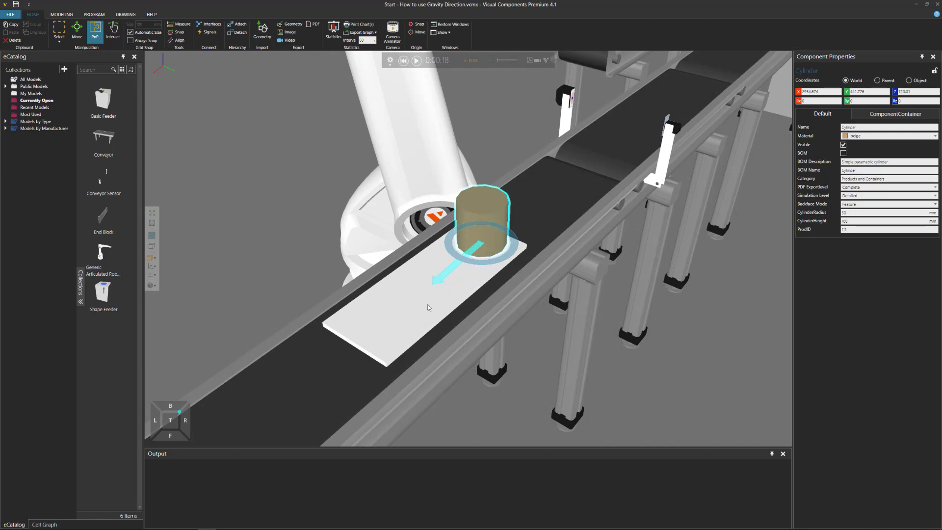
mouse_move(487, 244)
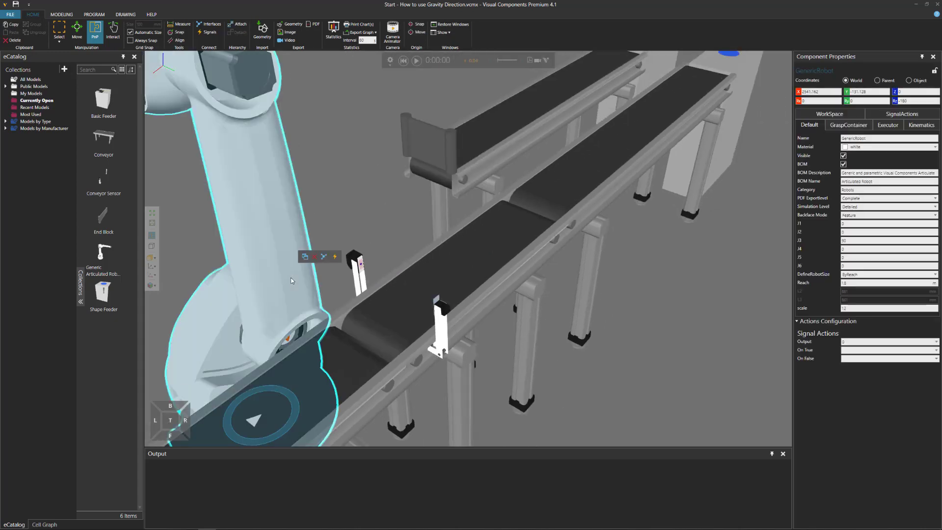
Open the Output dropdown and reselect the robot to view its signal actions.
left_click(935, 341)
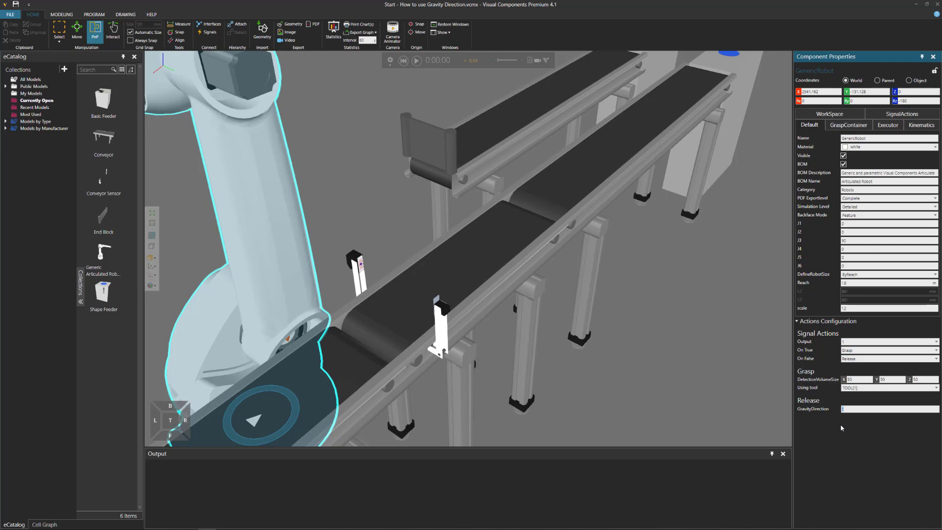
mouse_move(836, 385)
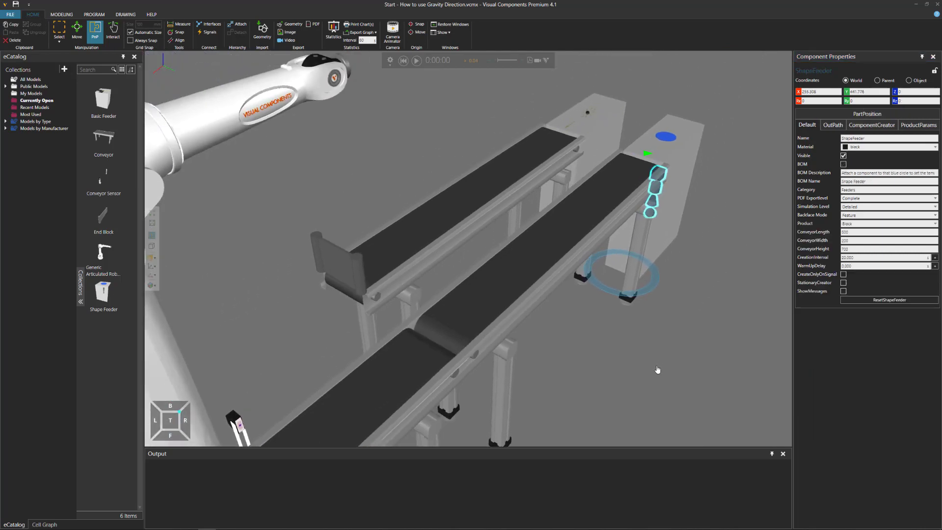
left_click(918, 125)
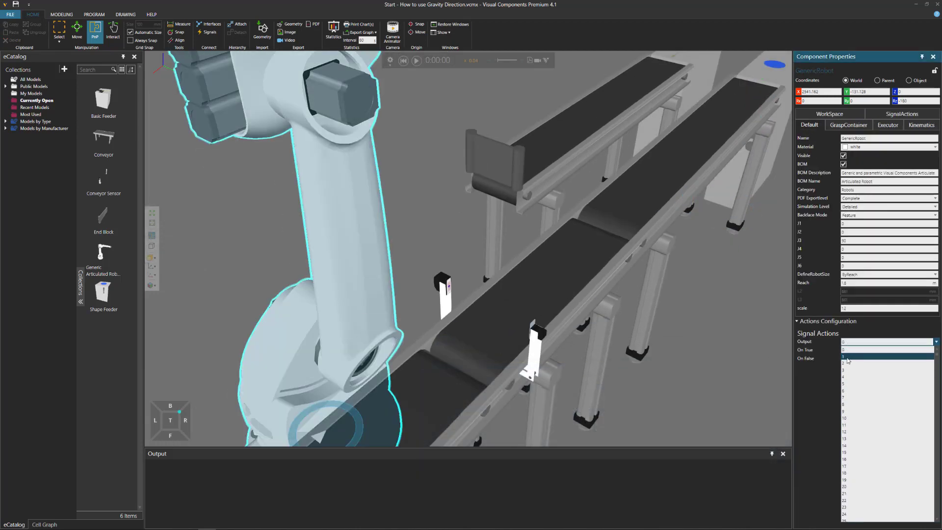
Pick output 1, play the simulation, pause it, then reset.
left_click(844, 349)
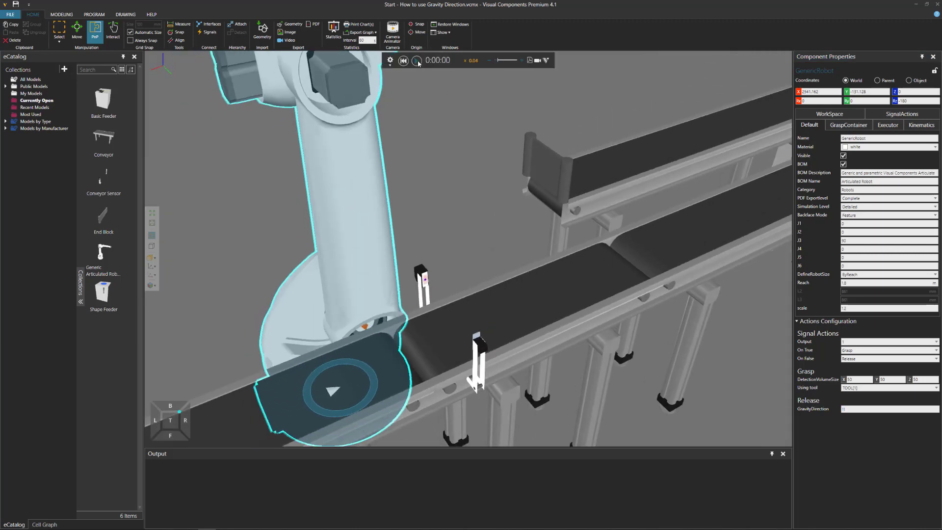
left_click(416, 60)
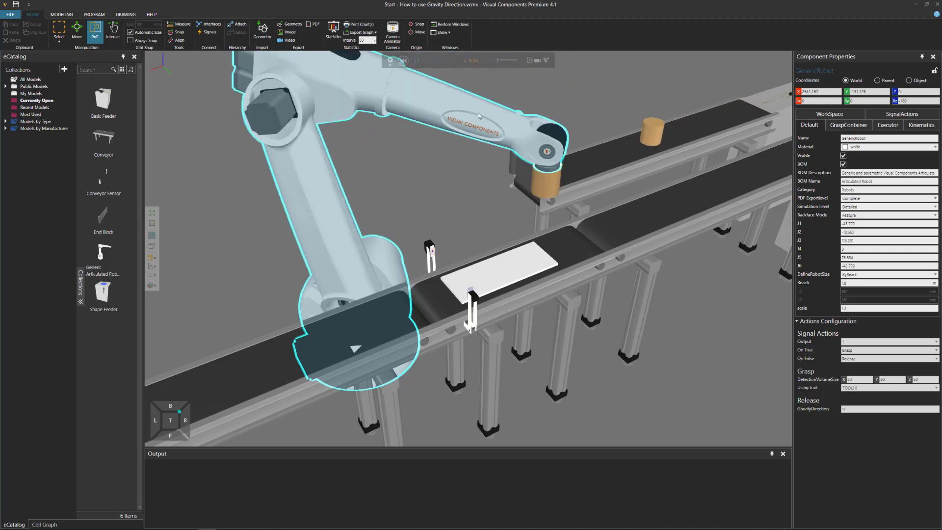
left_click(415, 60)
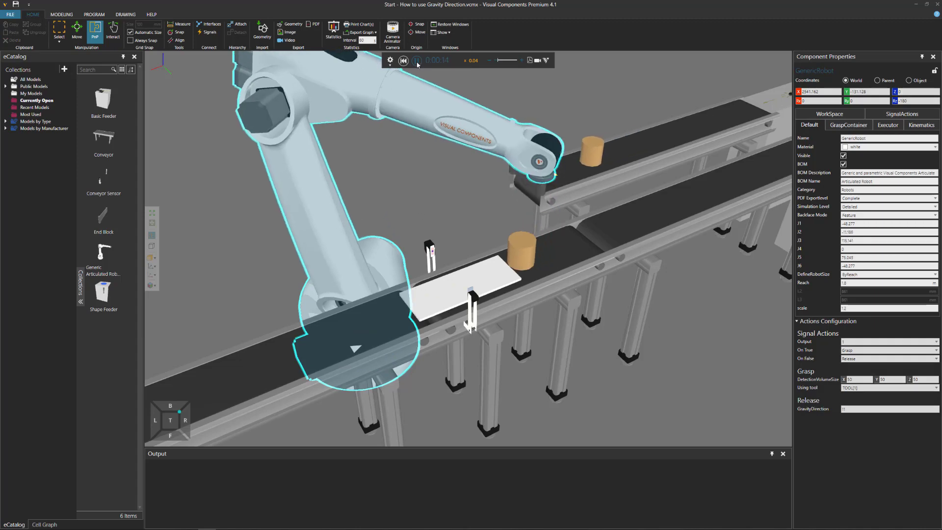
left_click(415, 60)
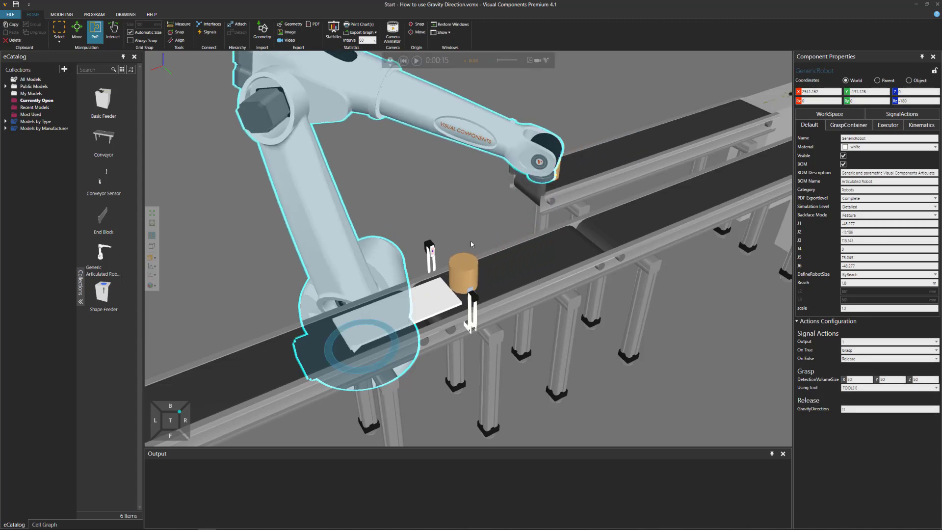
left_click(463, 277)
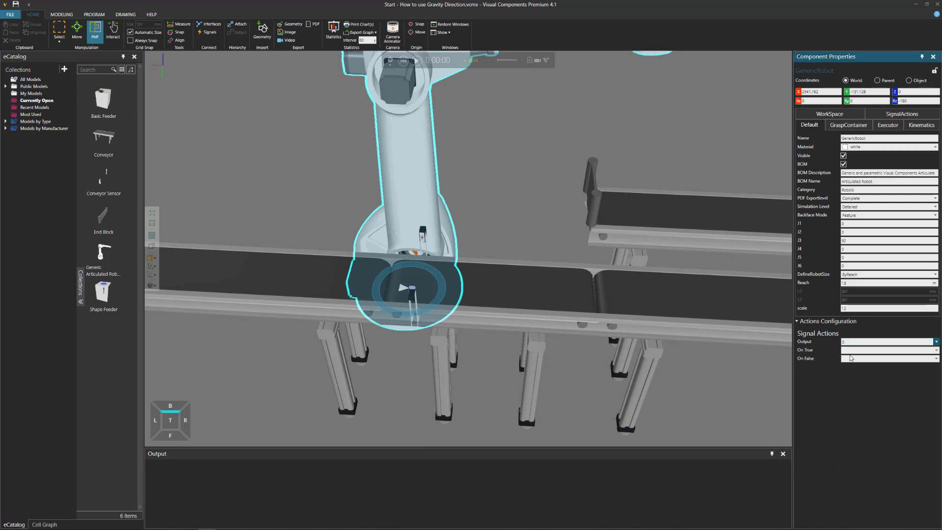
Run with GravityDirection 10, pause at the pallet release, zoom out, then reset.
left_click(888, 341)
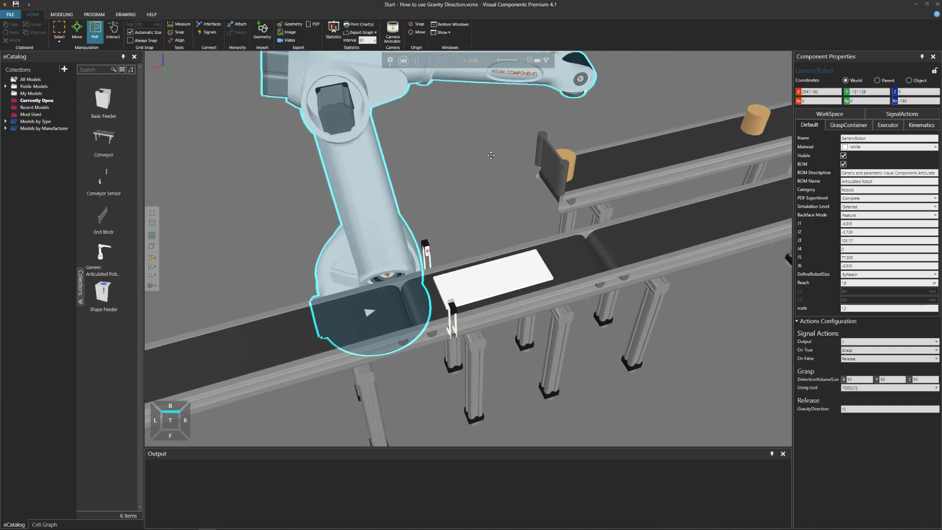
left_click(417, 60)
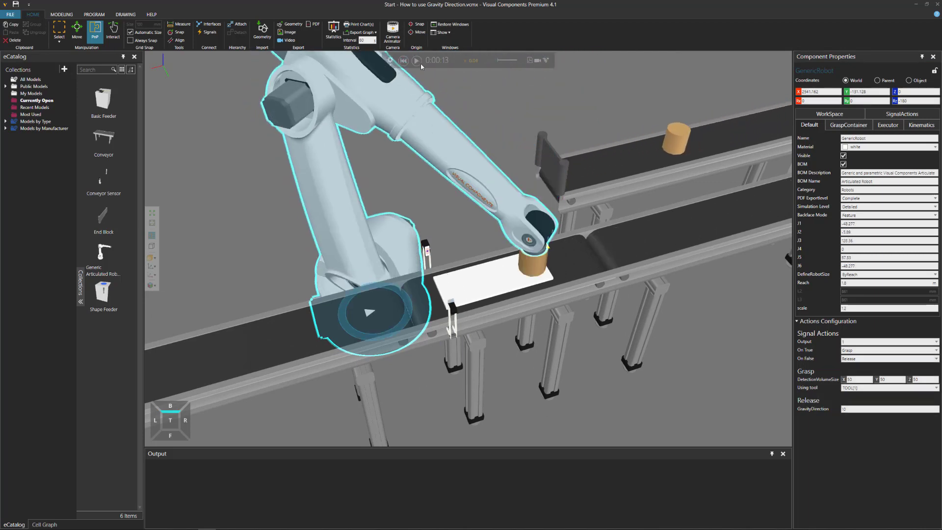
left_click(416, 60)
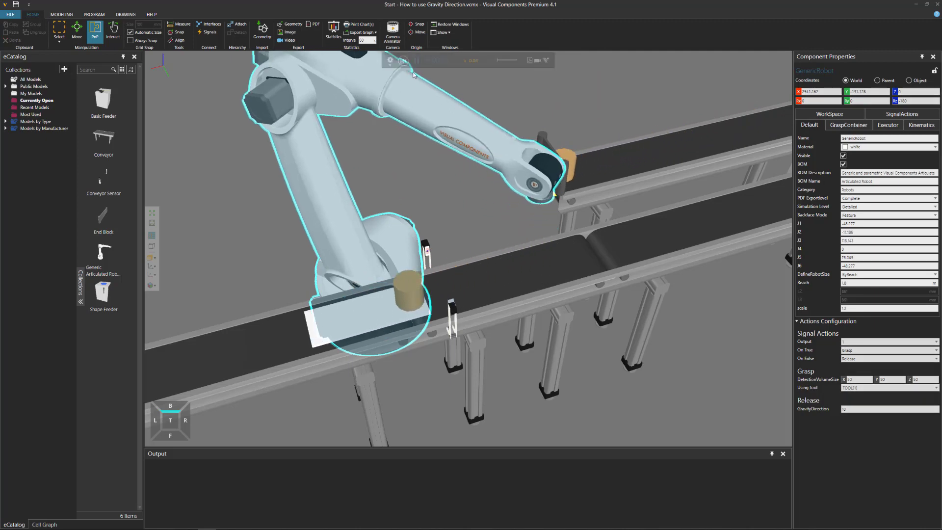
left_click(416, 60)
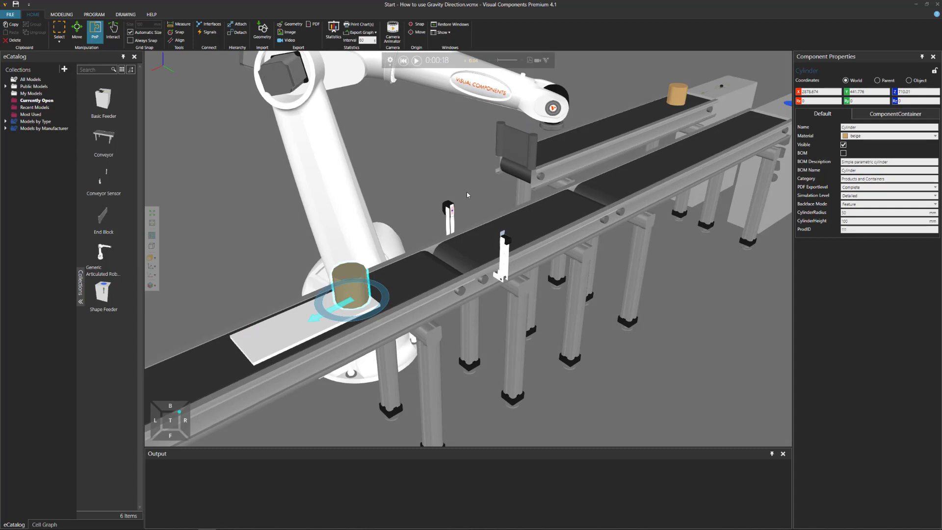
mouse_move(354, 294)
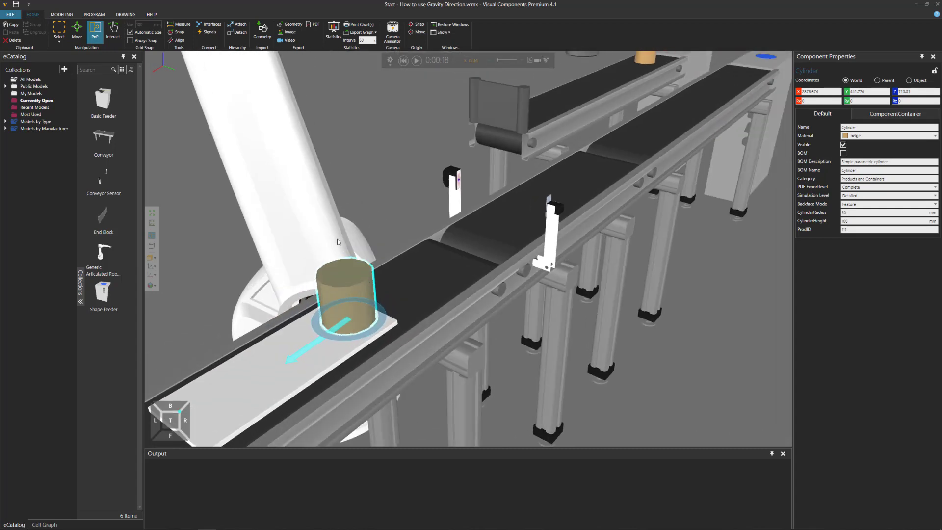
mouse_move(355, 283)
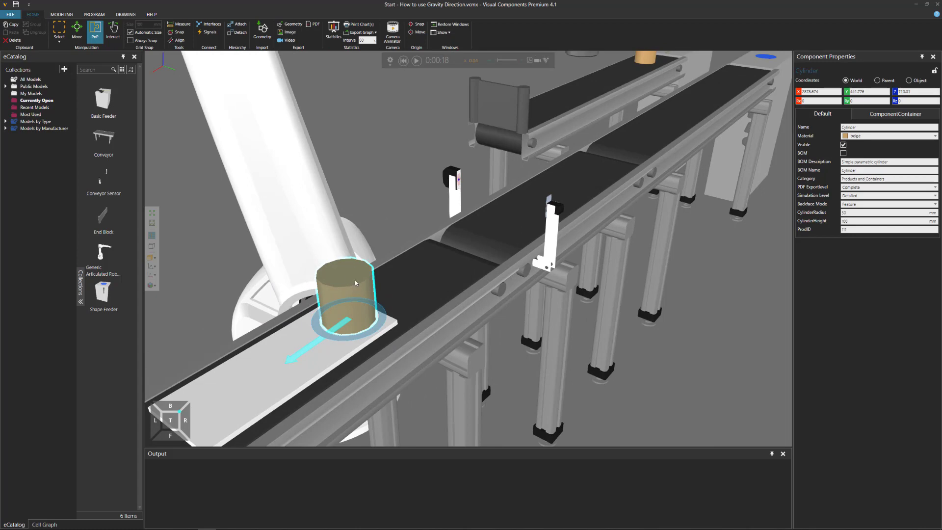
mouse_move(331, 363)
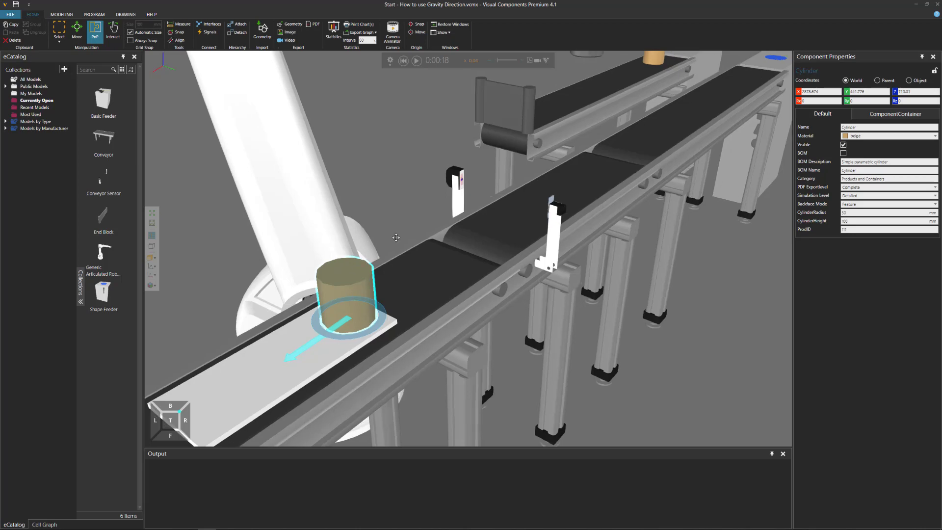
left_click_drag(397, 237, 401, 204)
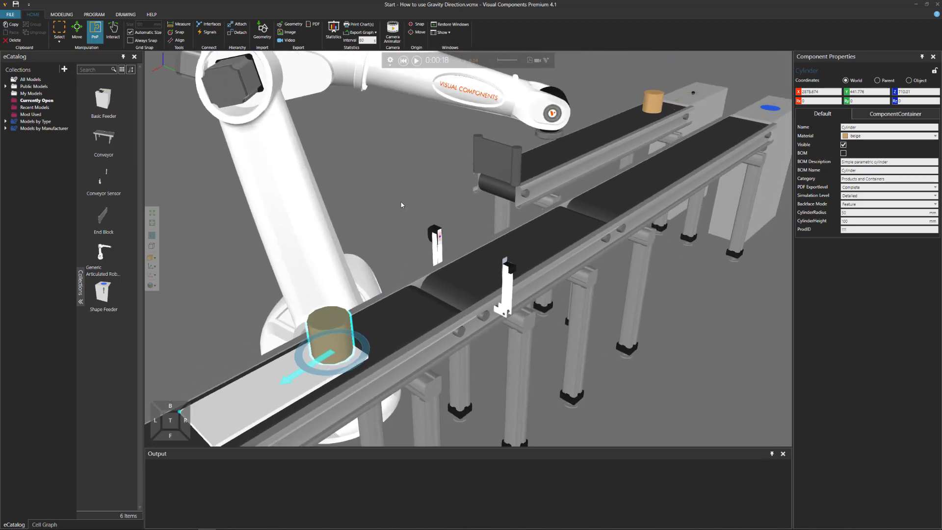
left_click(404, 60)
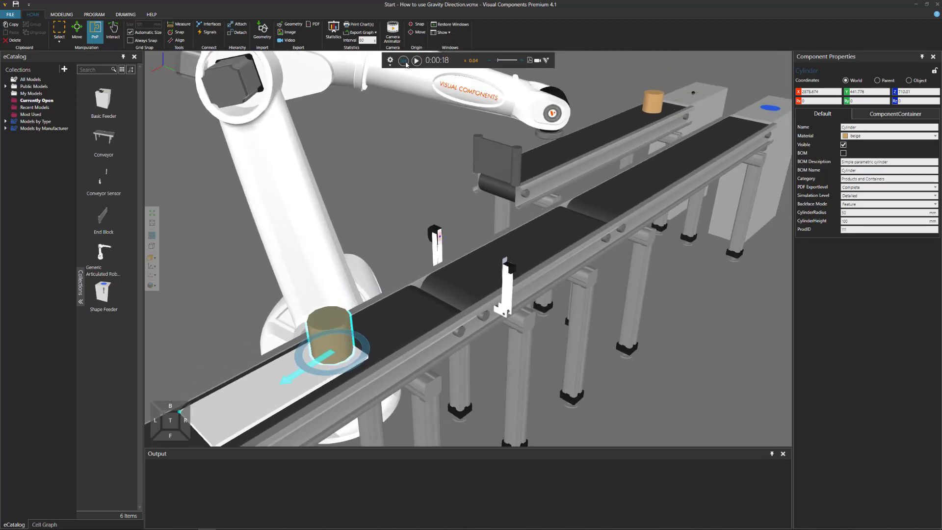
left_click(403, 60)
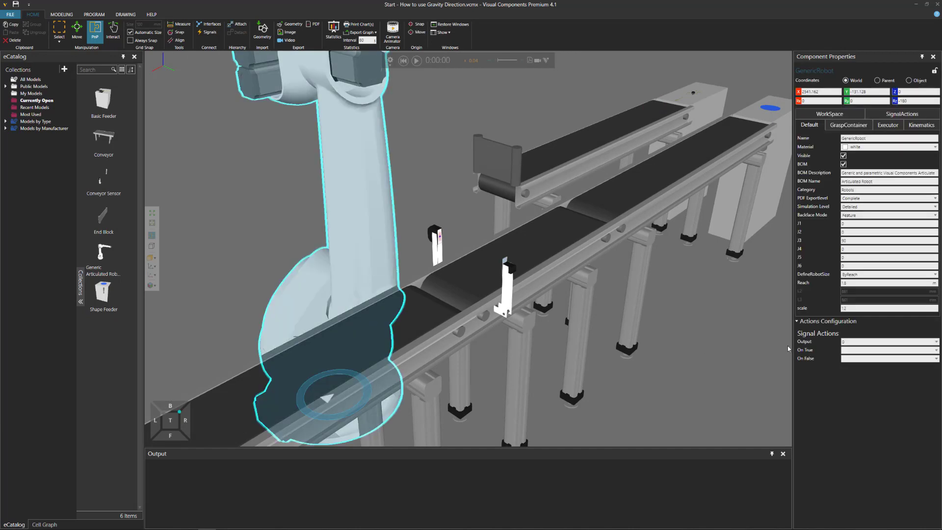
Preview the action settings for output 2, then switch the robot's signal output back to 1.
left_click(935, 342)
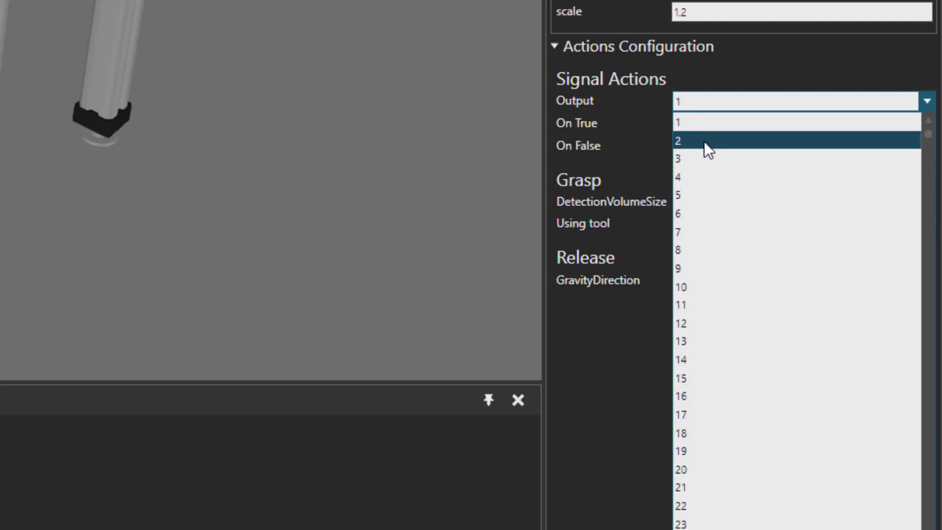
left_click(677, 141)
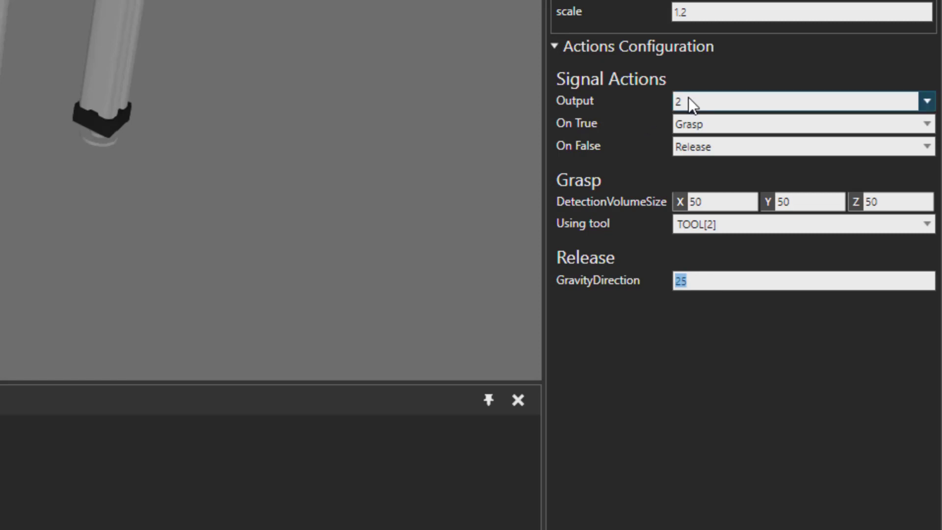
left_click(929, 100)
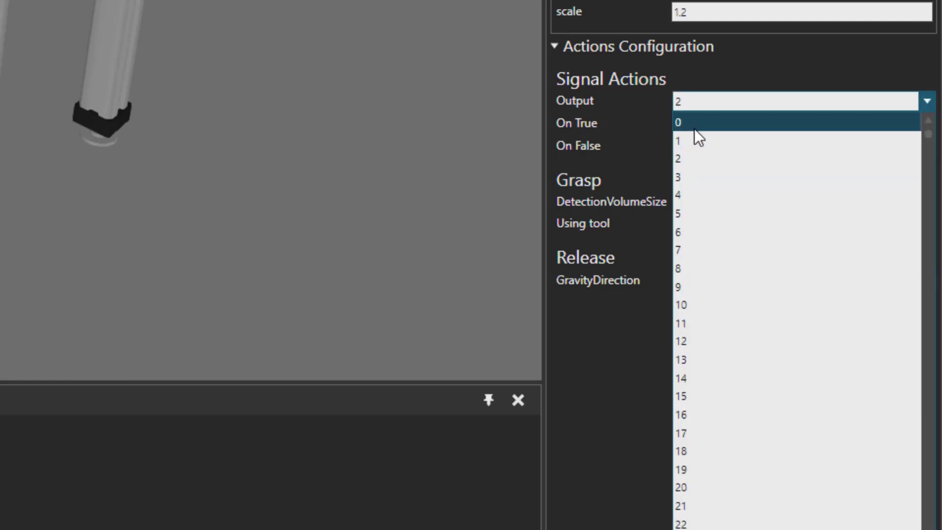
left_click(678, 140)
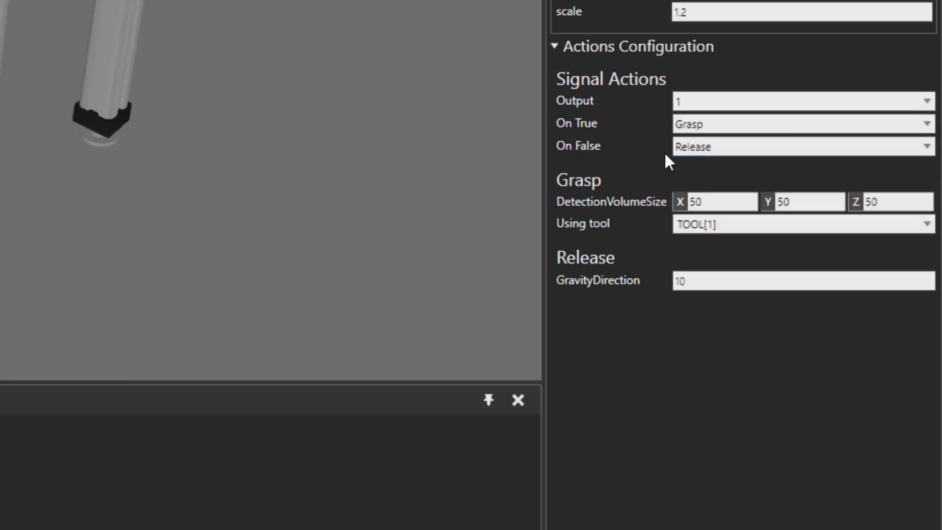